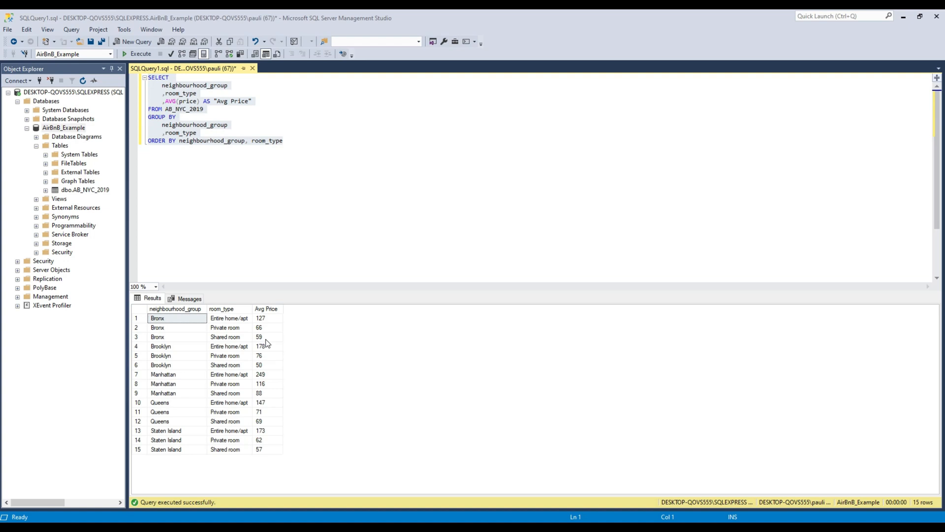
pyautogui.moveTo(490, 398)
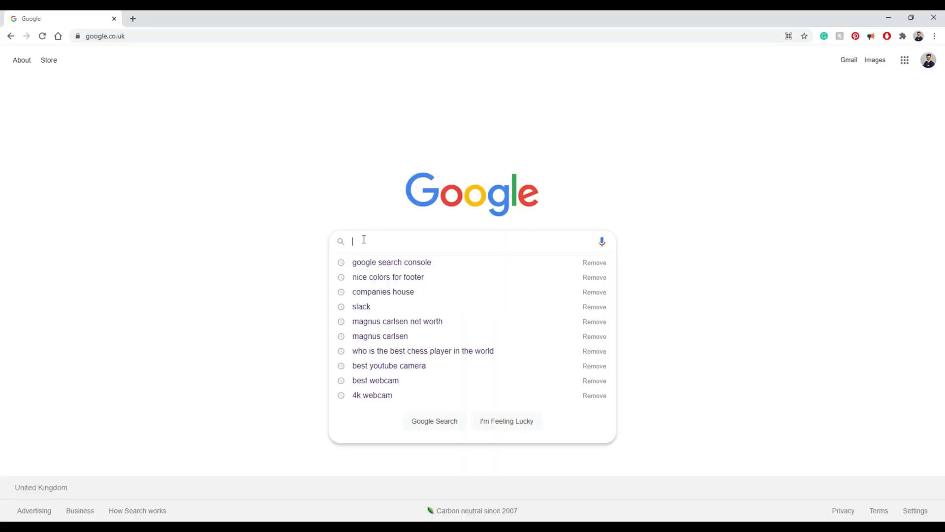
# Step: Search Google for importing Excel data to a local SQL database and open the Insights Spotter article
pyautogui.write('How to')
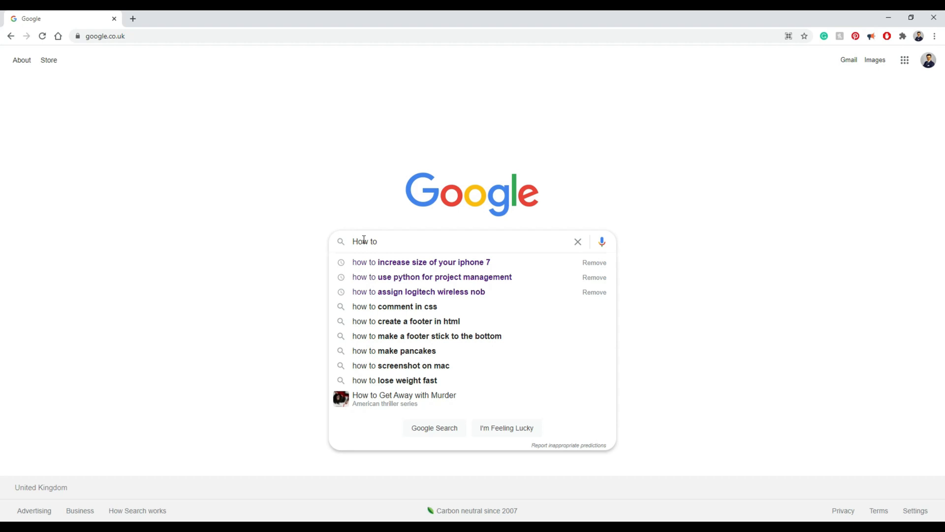
pyautogui.write('import Excel data to local SQL Database? Insights Spotter')
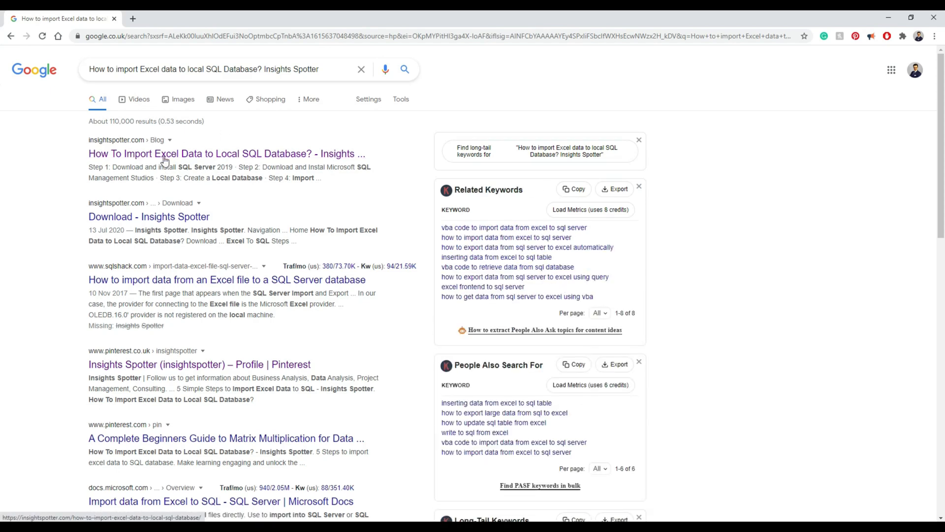
pyautogui.click(226, 154)
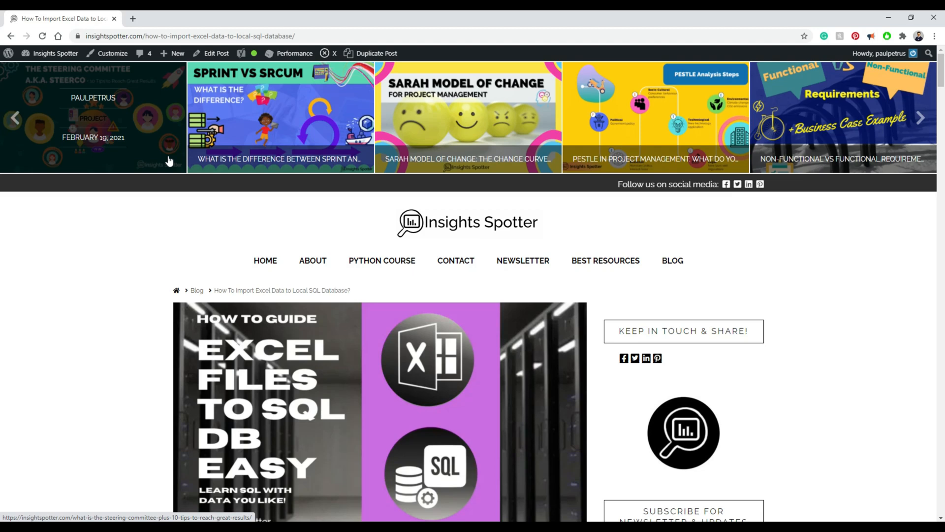
# Step: Scroll through the guide to Step 1 and open its SQL Server 2019 download link
pyautogui.scroll(-3)
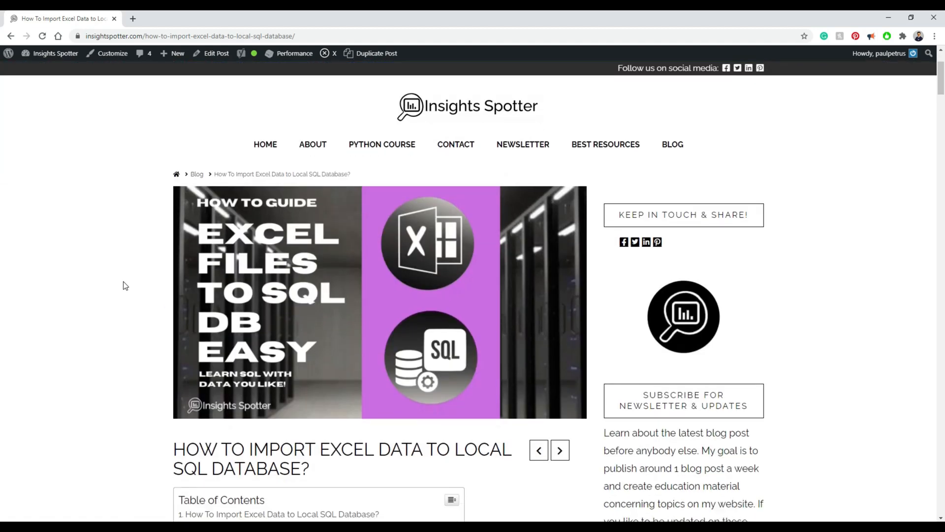
pyautogui.scroll(-3)
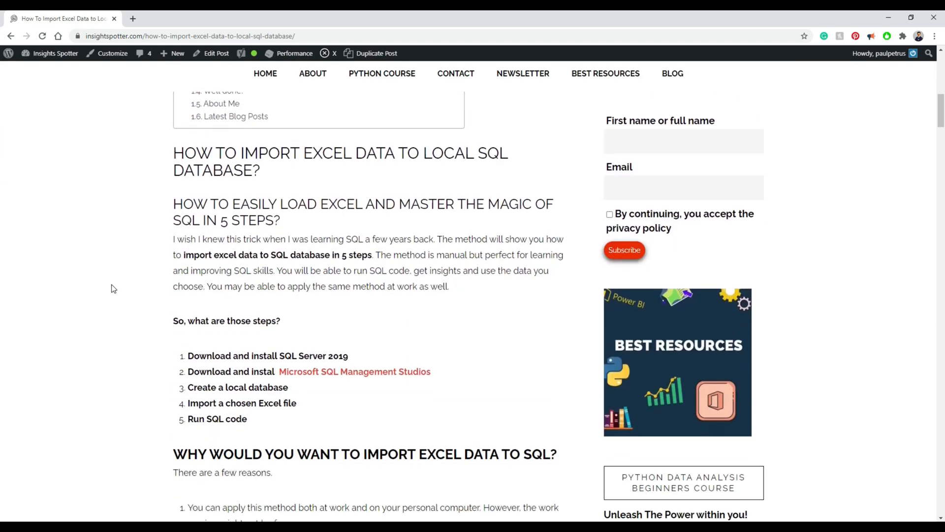
pyautogui.scroll(-3)
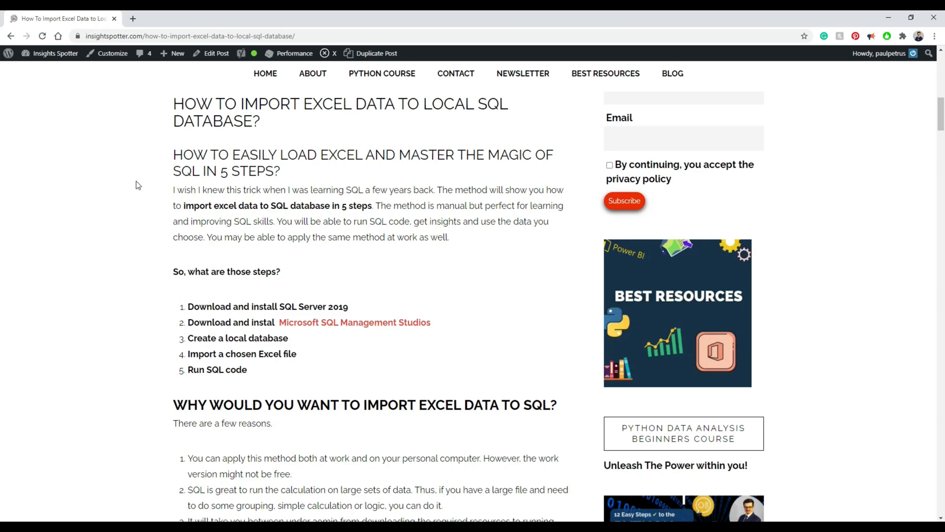
pyautogui.moveTo(122, 289)
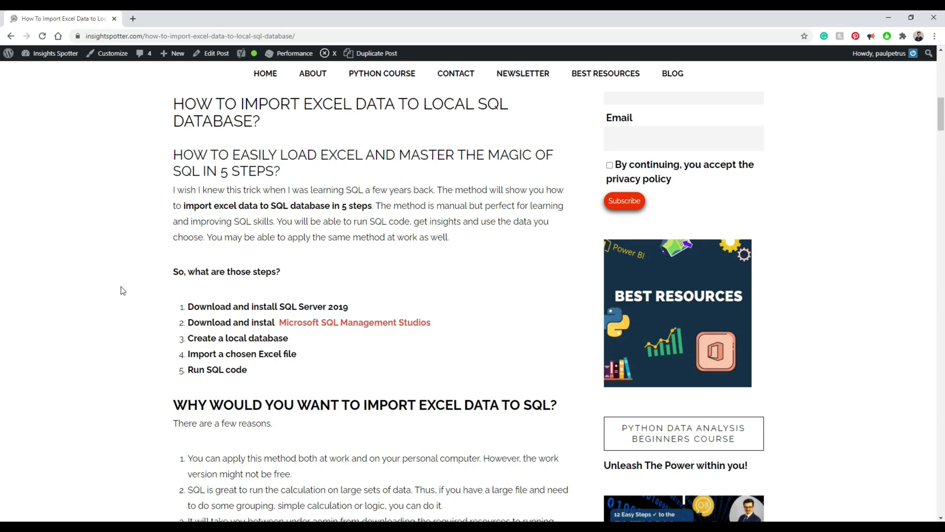
pyautogui.scroll(-3)
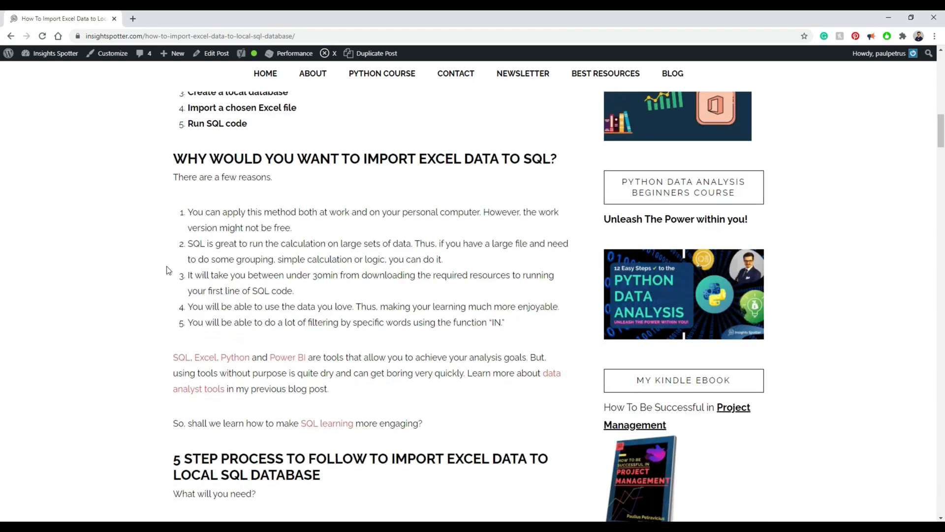
pyautogui.scroll(-3)
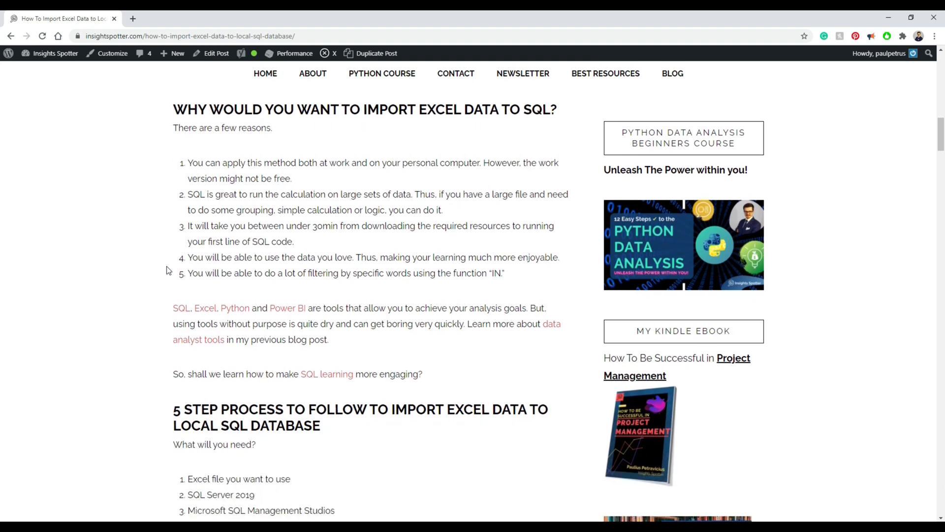
pyautogui.moveTo(478, 155)
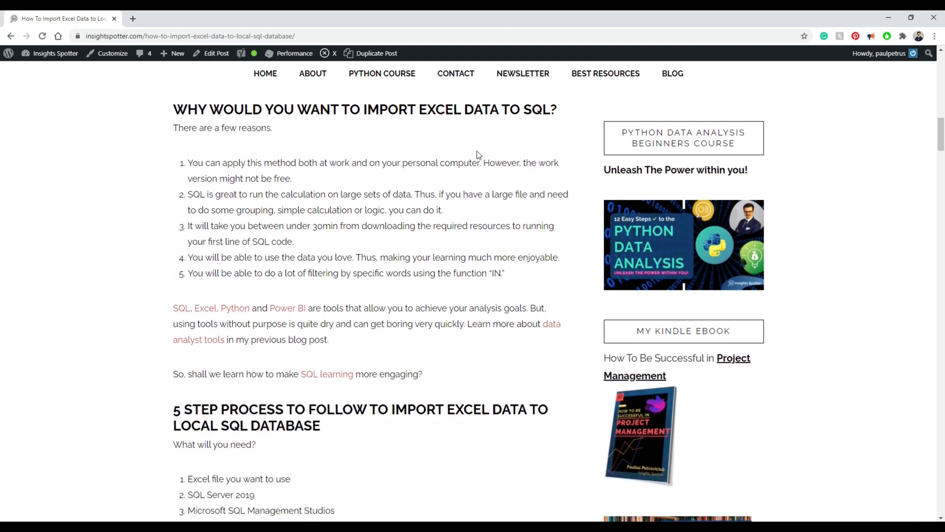
pyautogui.scroll(-3)
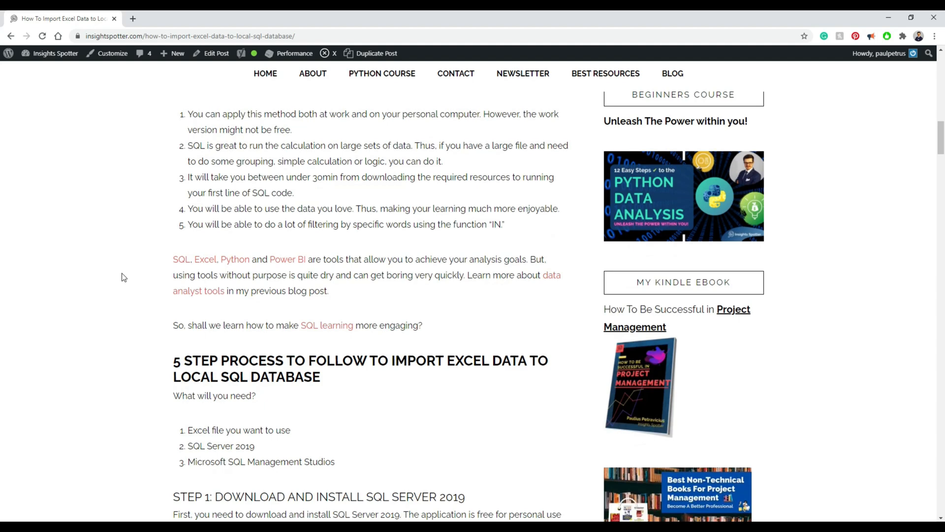
pyautogui.scroll(-3)
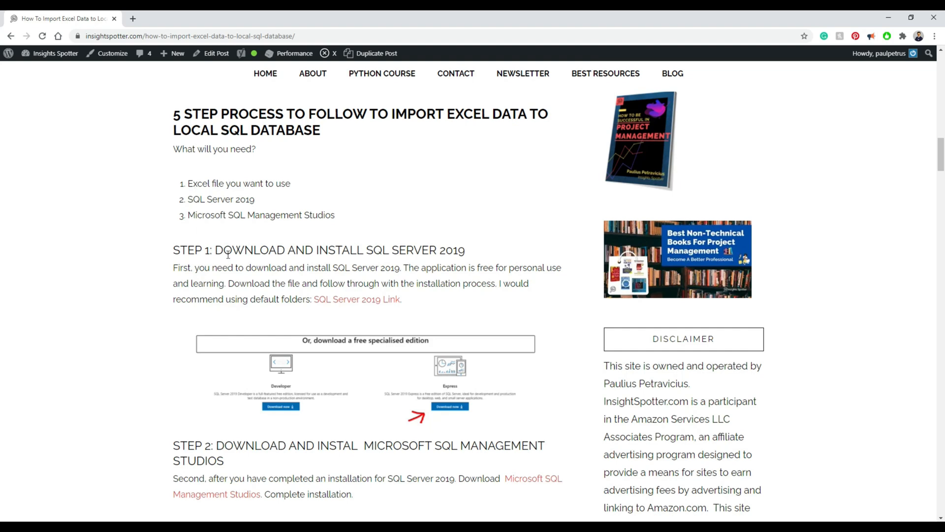
pyautogui.scroll(-3)
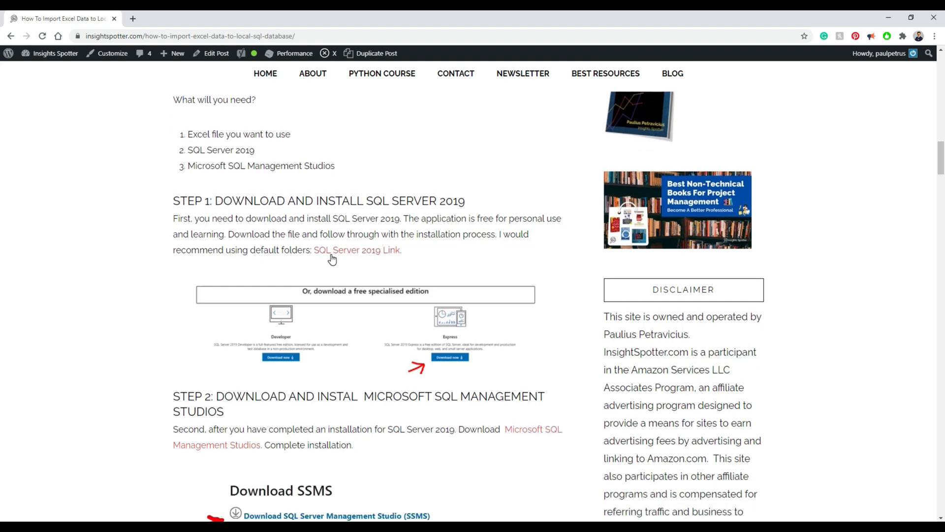
pyautogui.moveTo(347, 258)
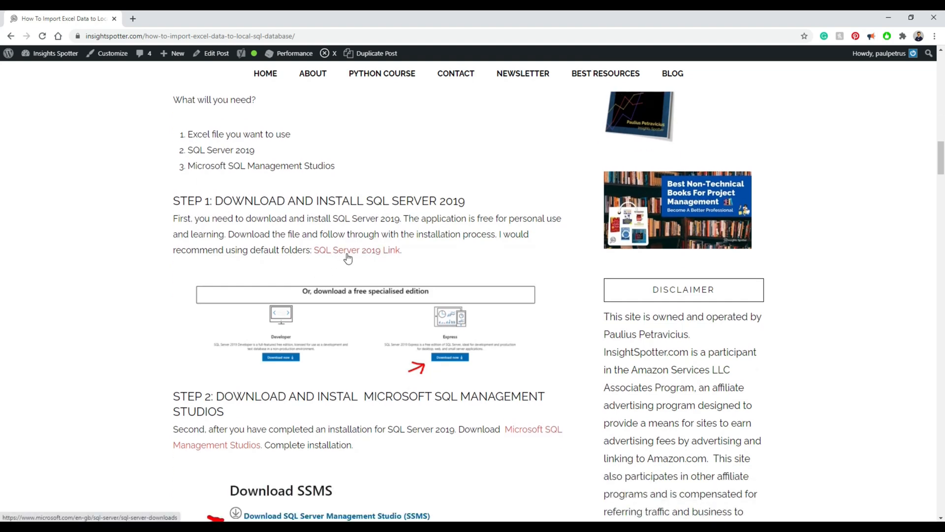
pyautogui.click(356, 249)
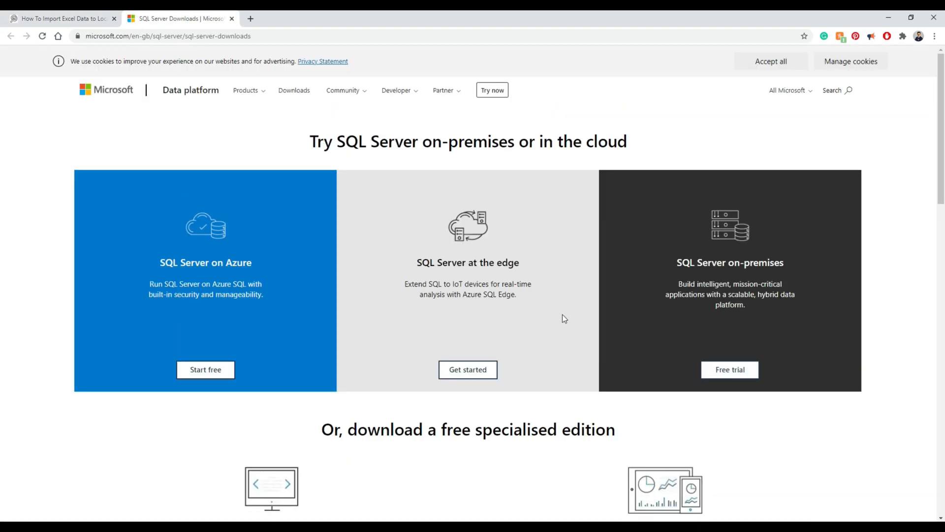
# Step: Download the free SQL Server 2019 Express edition installer from Microsoft's downloads page
pyautogui.scroll(-3)
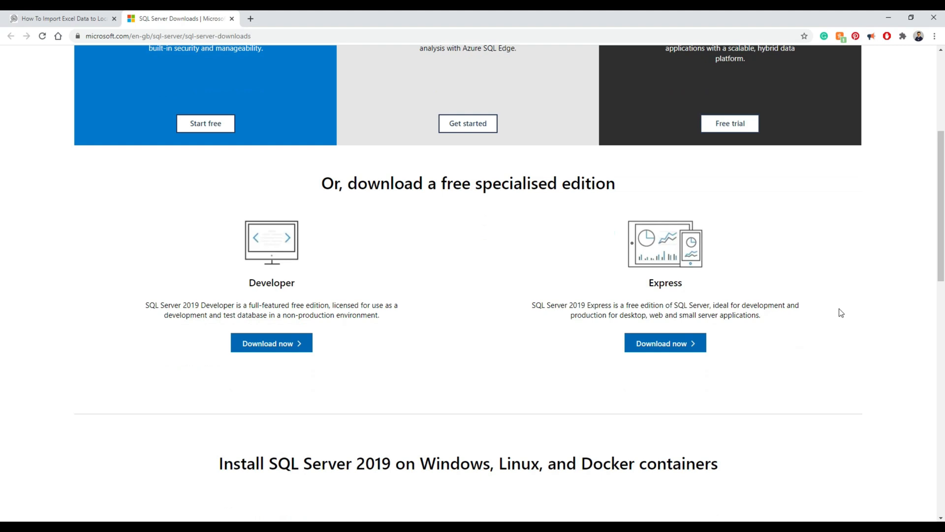
pyautogui.moveTo(664, 343)
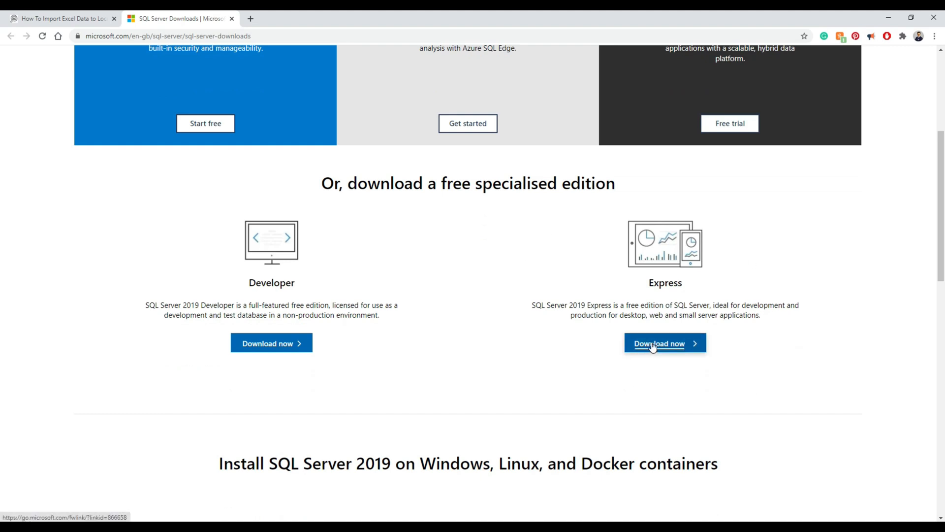
pyautogui.click(665, 342)
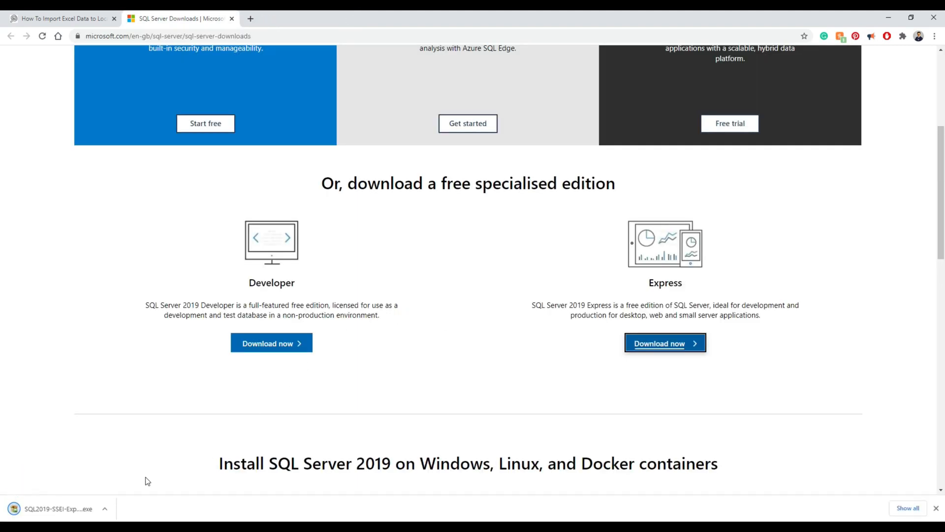
pyautogui.moveTo(425, 345)
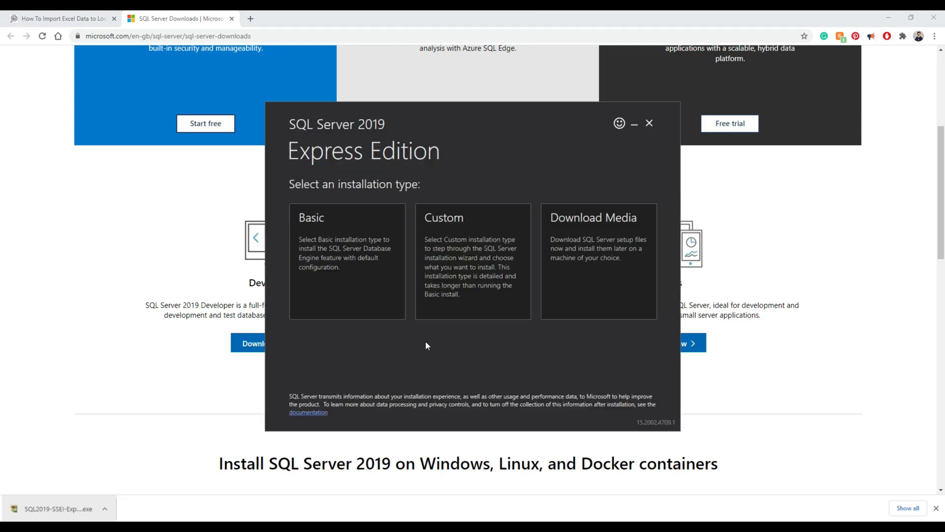
pyautogui.moveTo(413, 399)
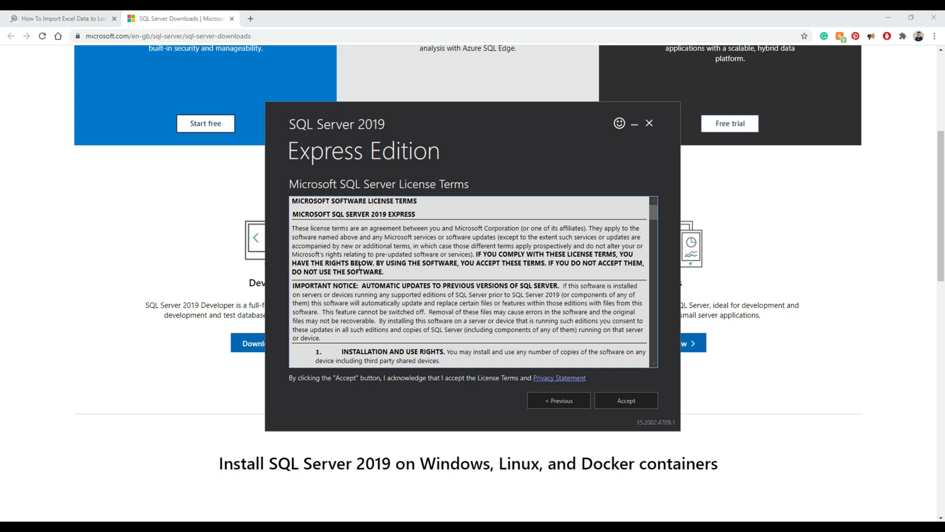
pyautogui.moveTo(626, 401)
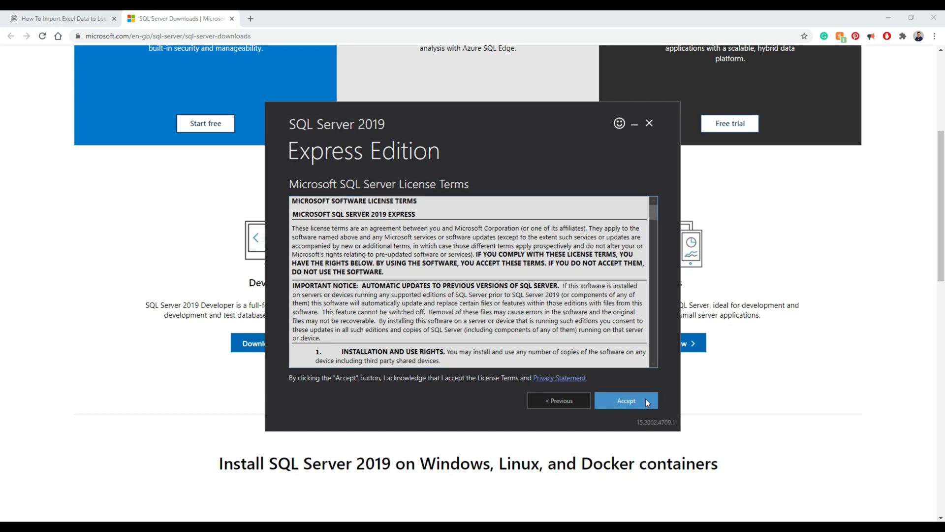
# Step: Accept the license, install SQL Server Express to the default location, and close the completed summary
pyautogui.click(626, 401)
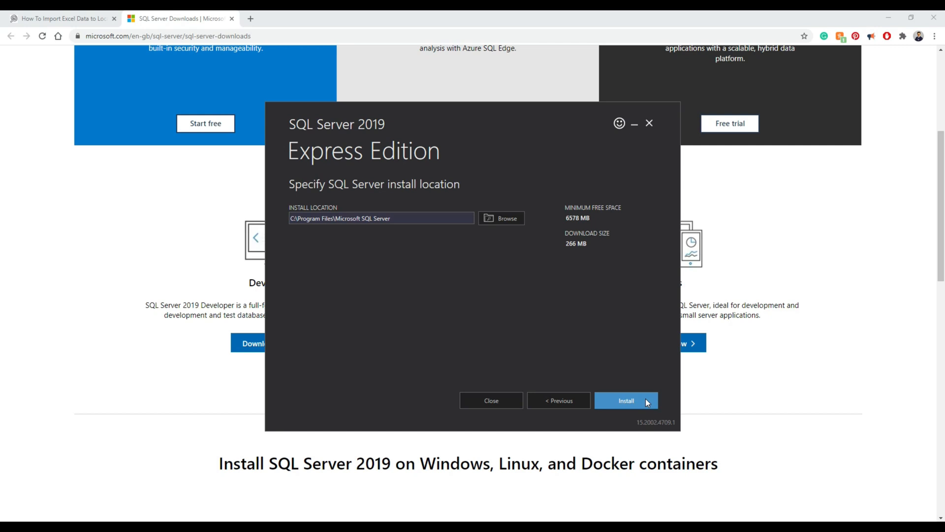
pyautogui.click(626, 401)
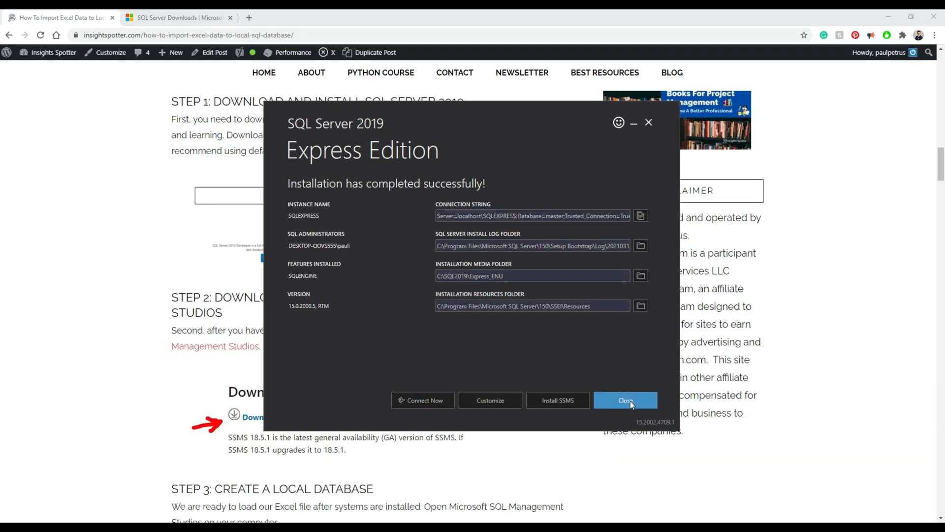
pyautogui.moveTo(552, 408)
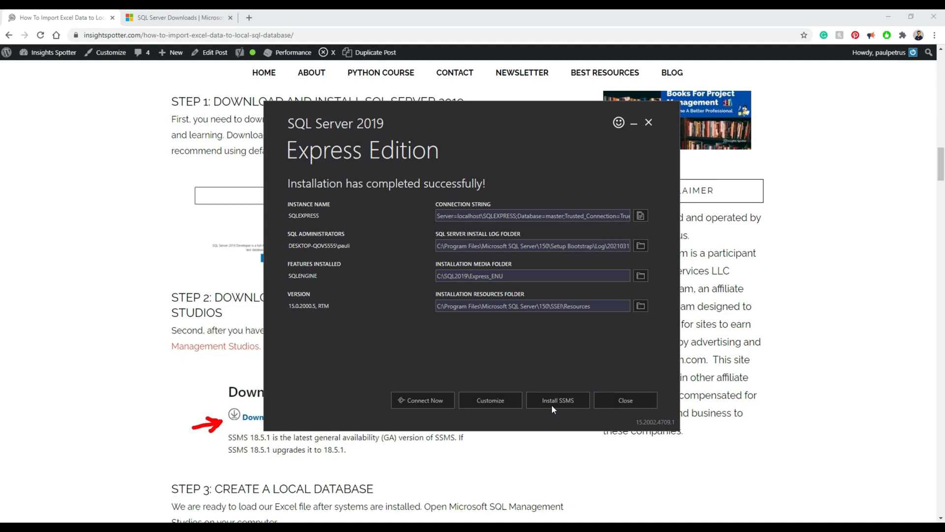
pyautogui.moveTo(625, 400)
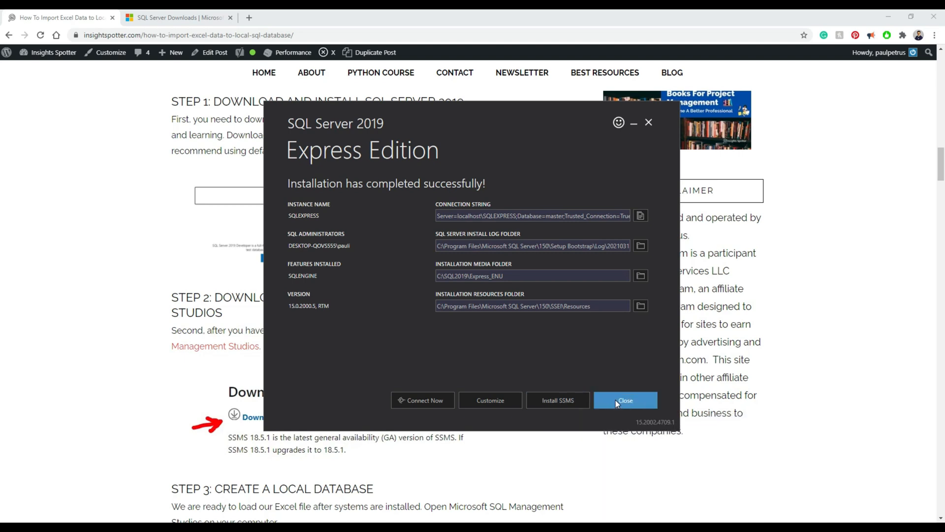
pyautogui.click(625, 400)
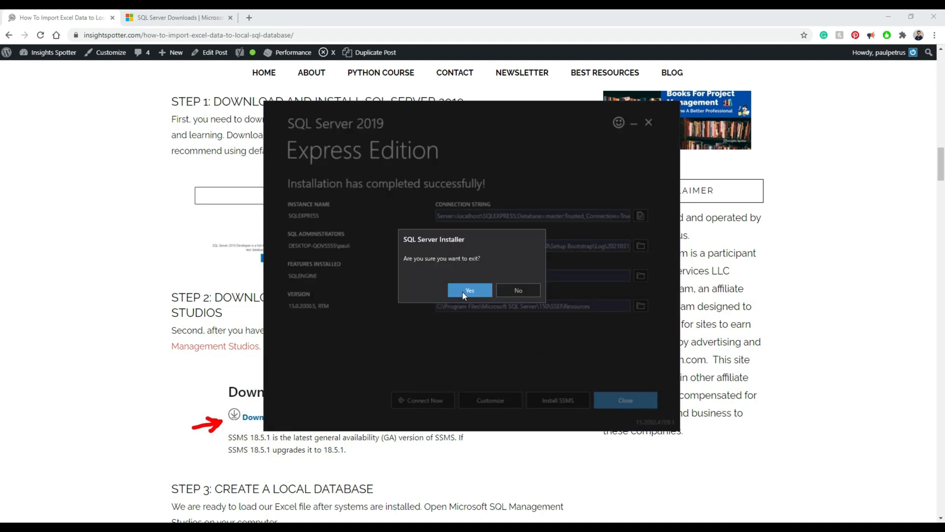
# Step: Exit the Express installer, download SSMS-Setup-ENU.exe from Microsoft Docs and launch it
pyautogui.click(469, 290)
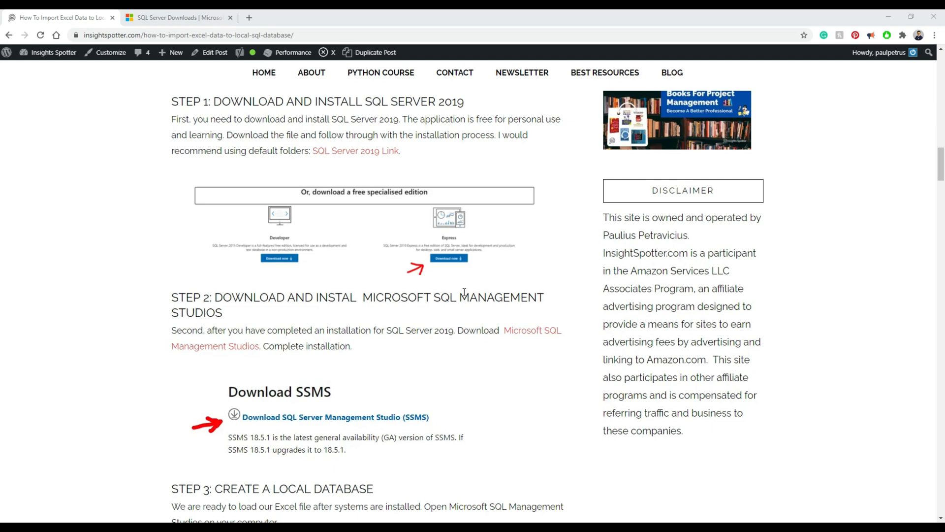
pyautogui.scroll(-3)
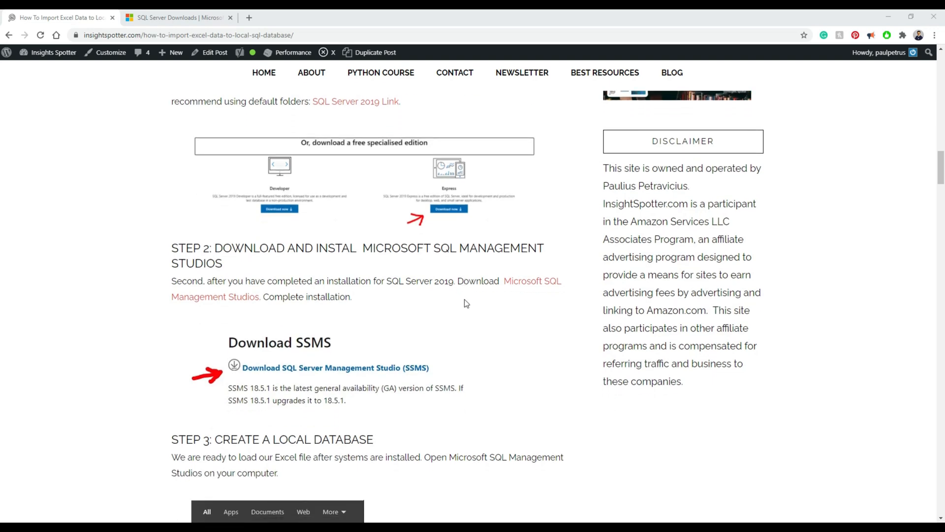
pyautogui.moveTo(528, 286)
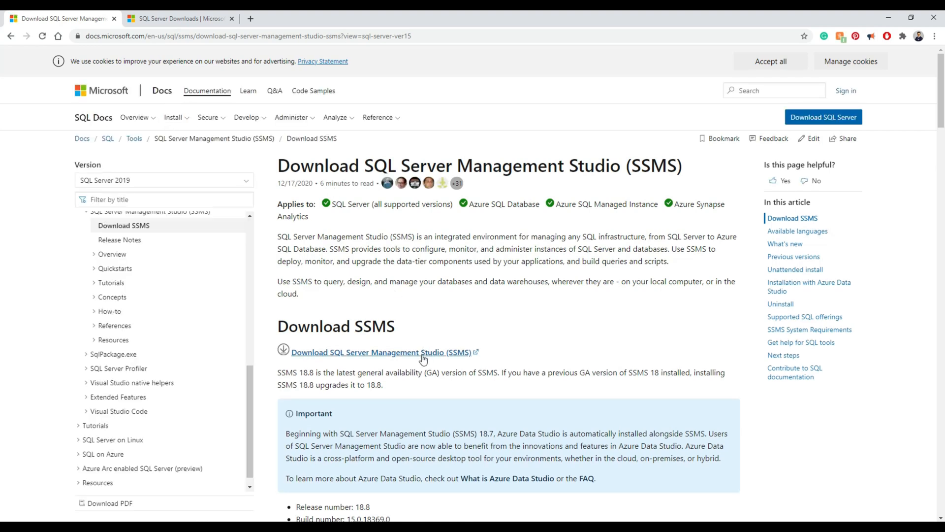
pyautogui.click(379, 352)
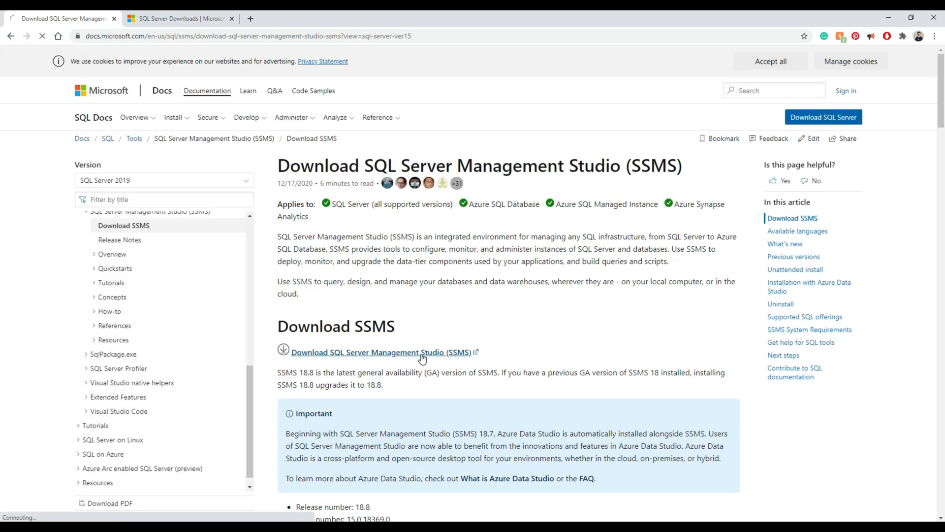
pyautogui.click(374, 353)
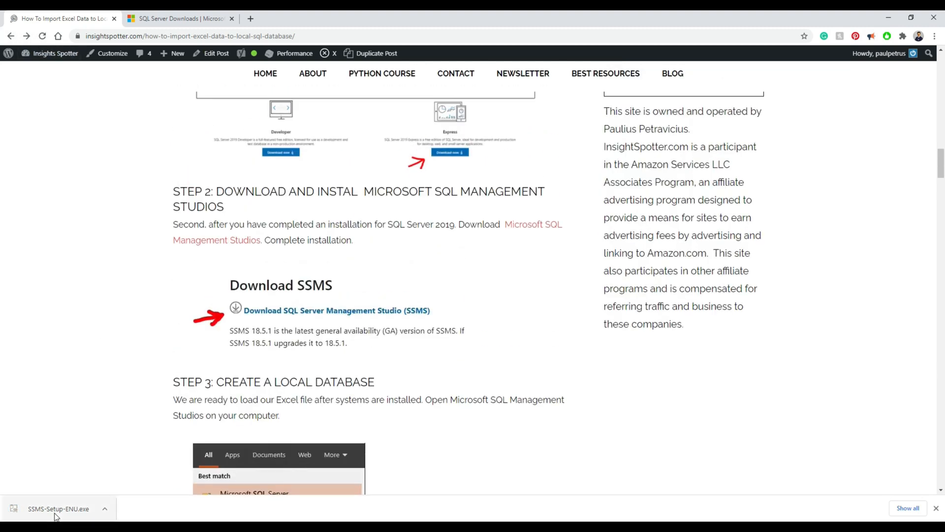
pyautogui.click(58, 508)
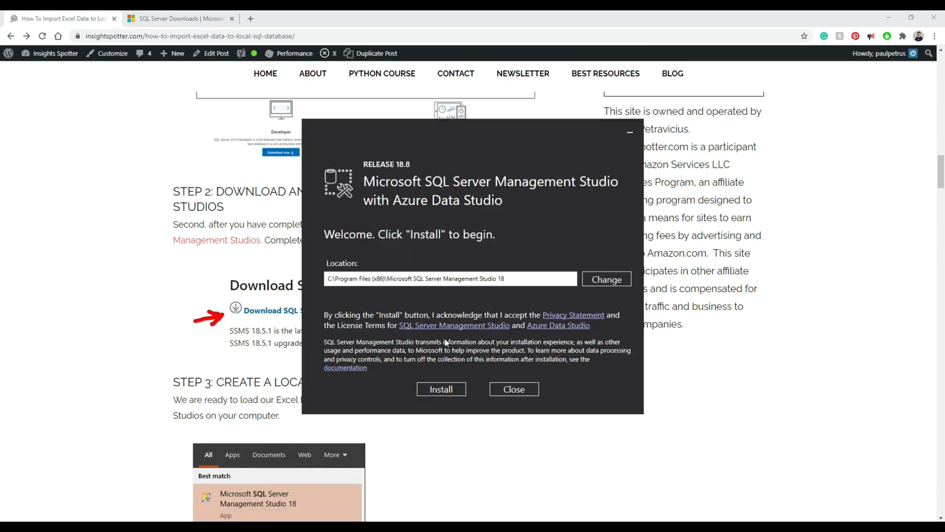
pyautogui.moveTo(431, 334)
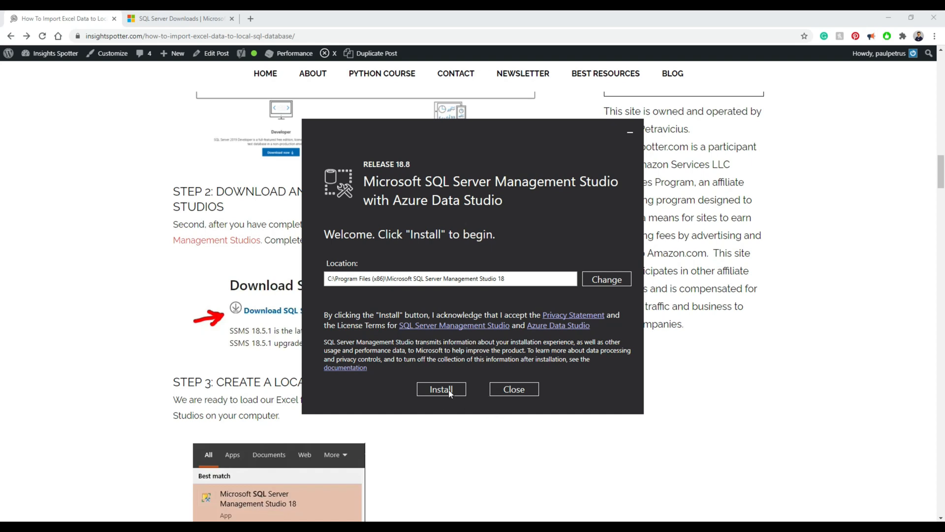
pyautogui.moveTo(449, 393)
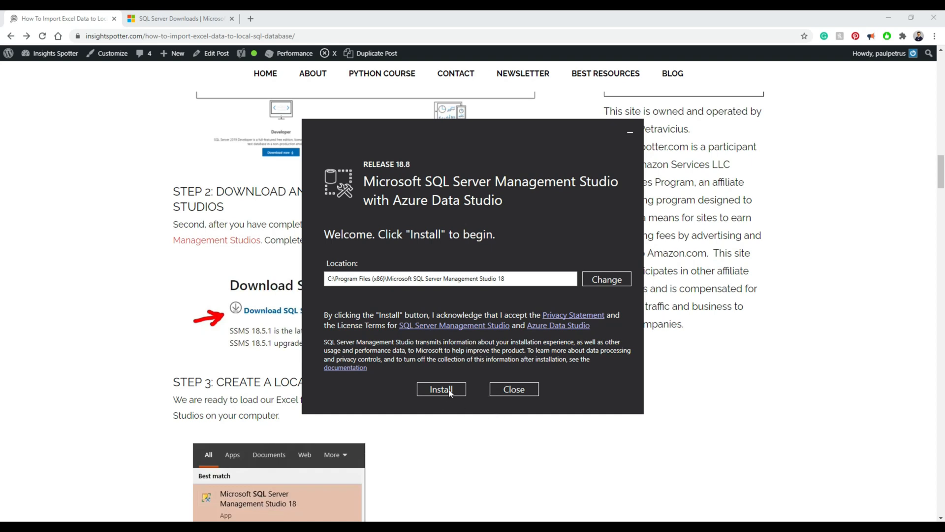
# Step: Install SSMS 18.8 with Azure Data Studio to the default location and dismiss the finished setup
pyautogui.click(441, 389)
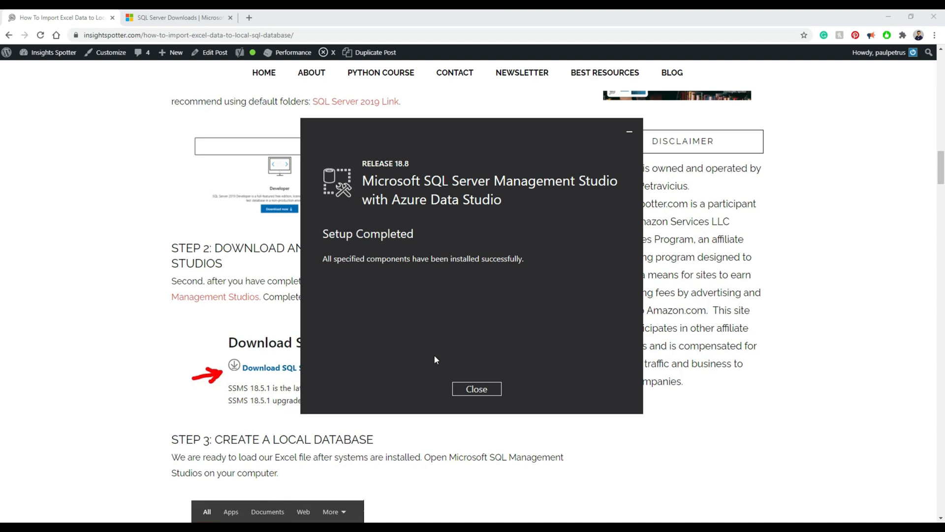
pyautogui.moveTo(487, 391)
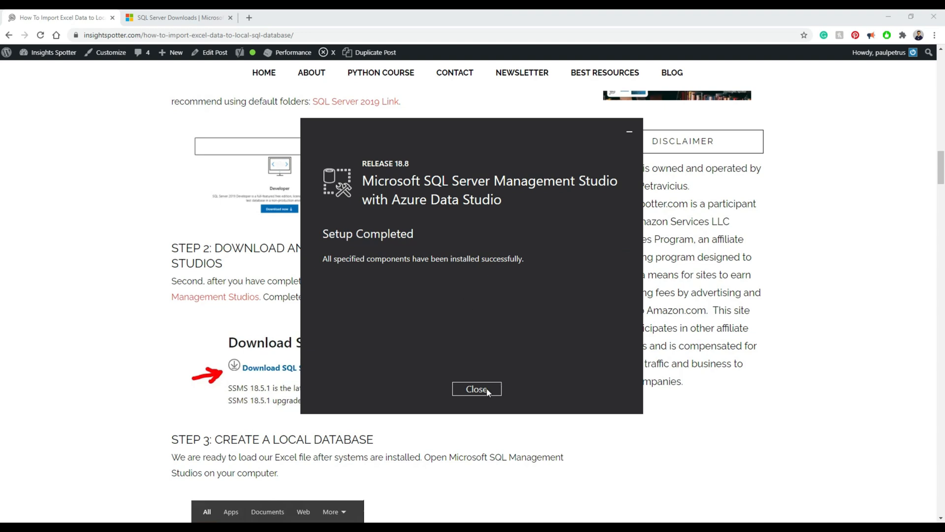
pyautogui.click(476, 389)
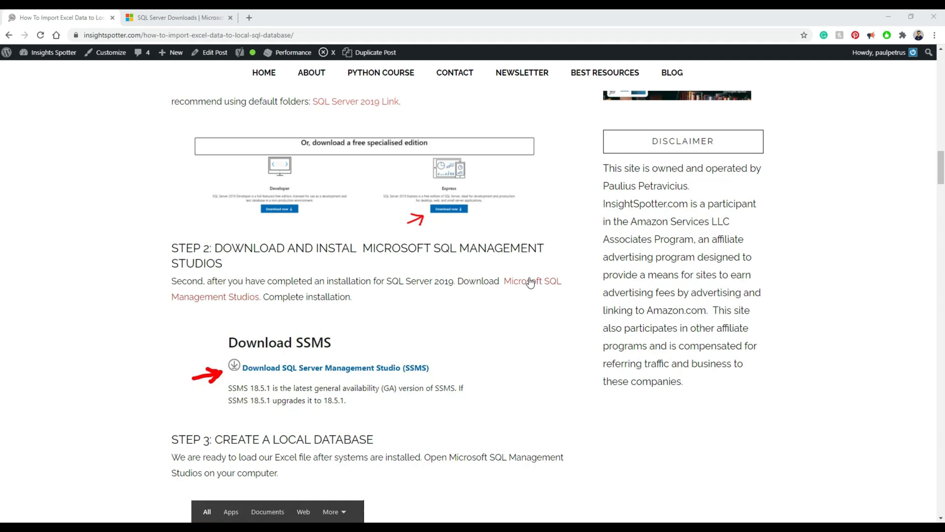
# Step: Read the guide's Step 3 and launch SQL Server Management Studio 18 from the Start menu
pyautogui.scroll(-3)
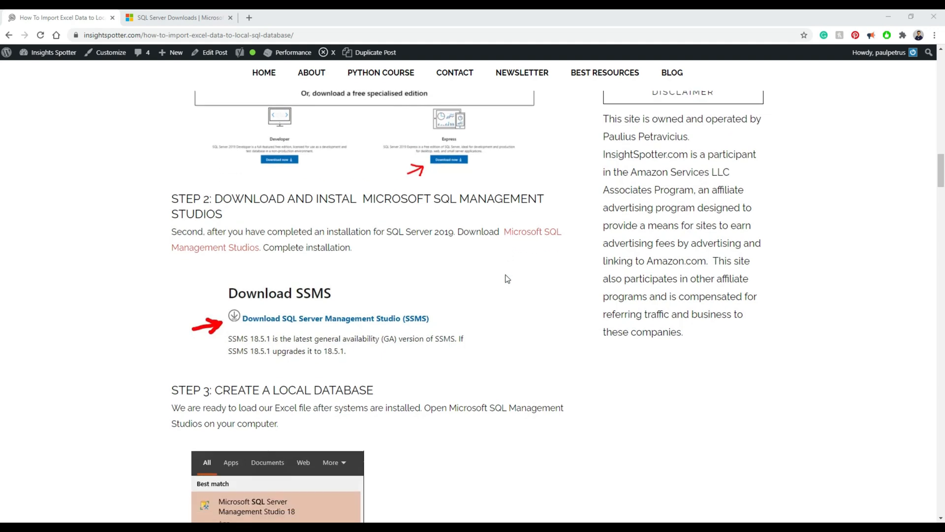
pyautogui.scroll(-3)
pyautogui.write('sql')
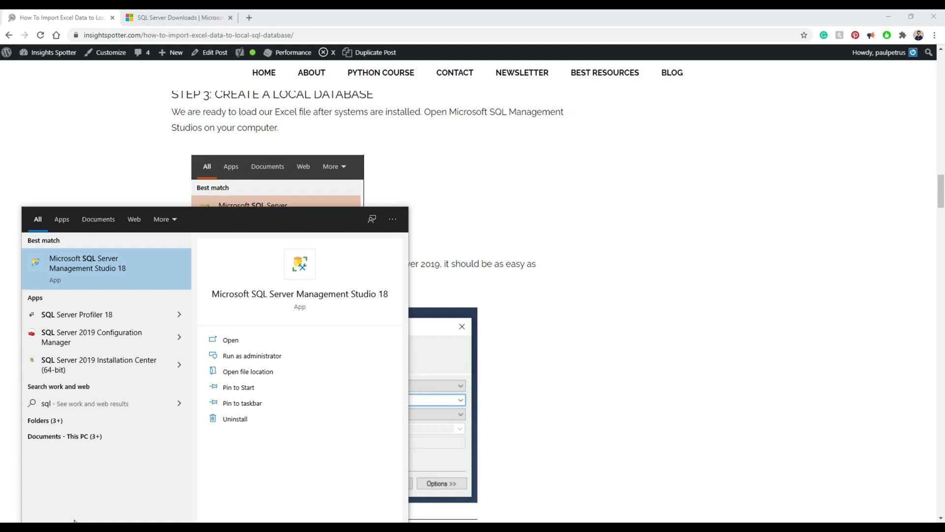
pyautogui.click(91, 264)
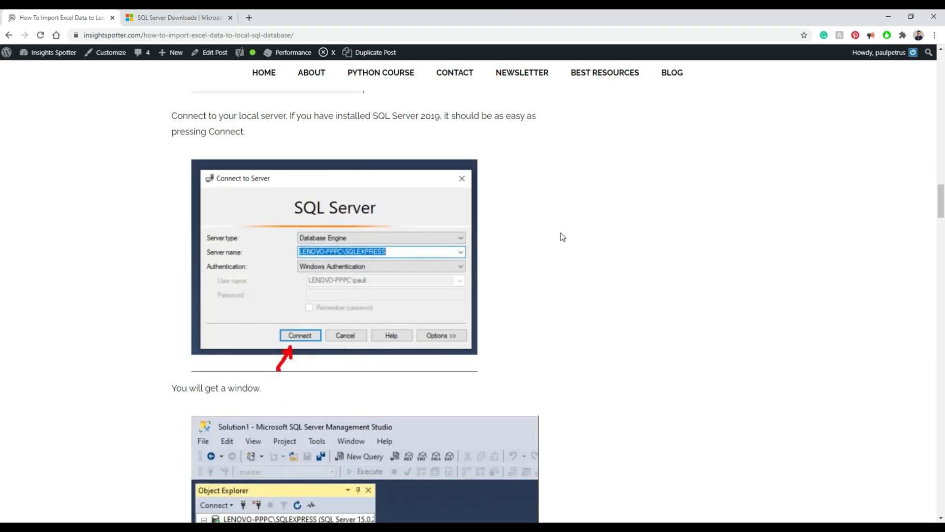
pyautogui.moveTo(110, 192)
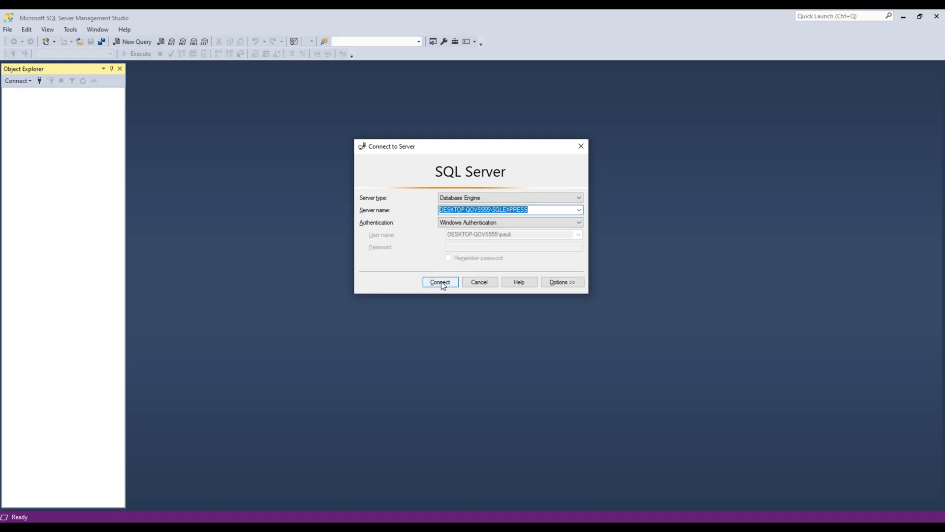
# Step: Connect to the local SQLEXPRESS server with Windows Authentication and check the guide's next step
pyautogui.click(439, 282)
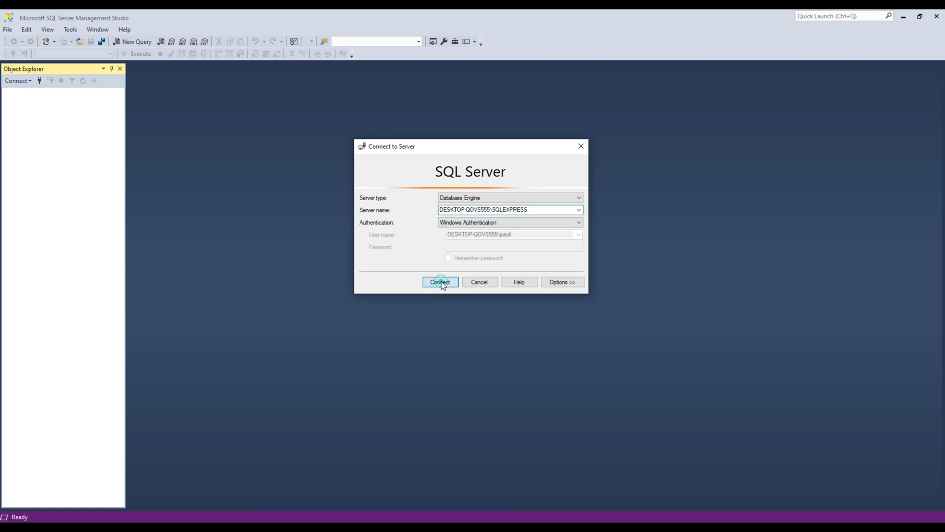
pyautogui.click(439, 282)
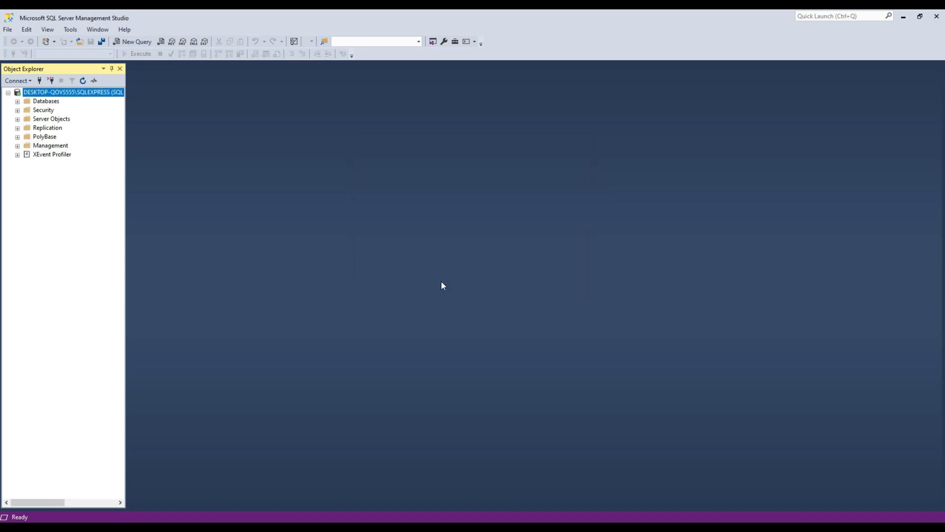
pyautogui.moveTo(364, 264)
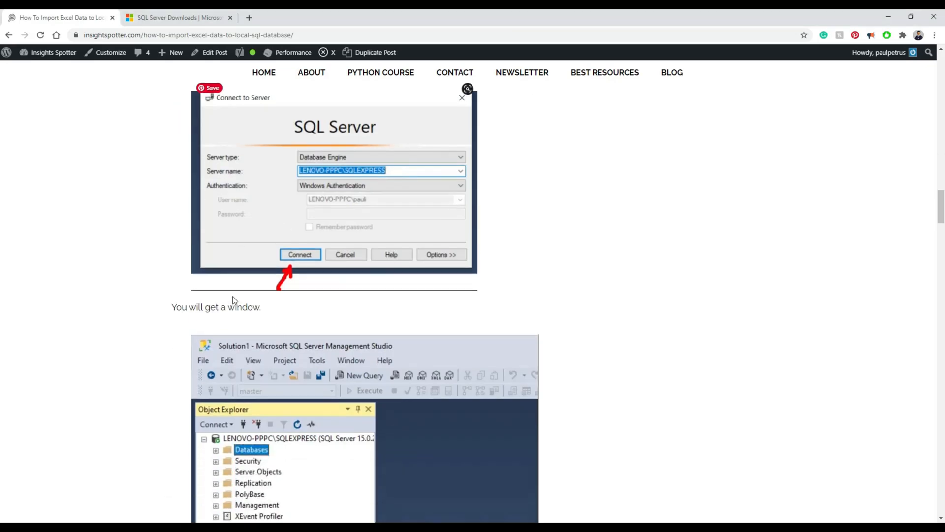
pyautogui.scroll(-3)
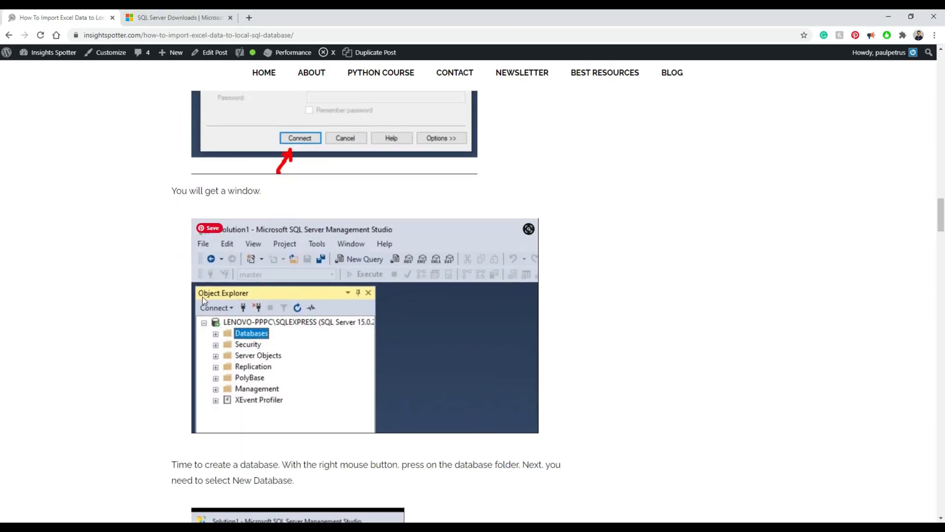
pyautogui.scroll(-3)
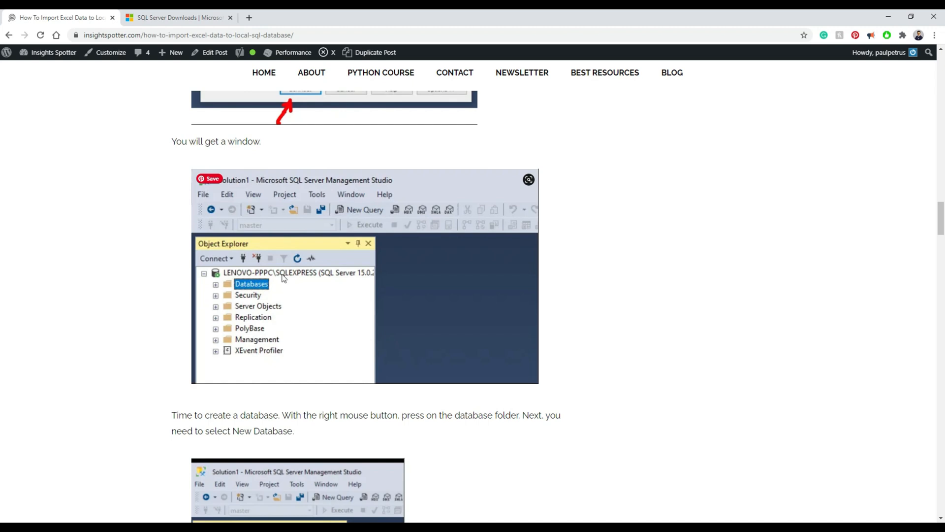
pyautogui.scroll(-3)
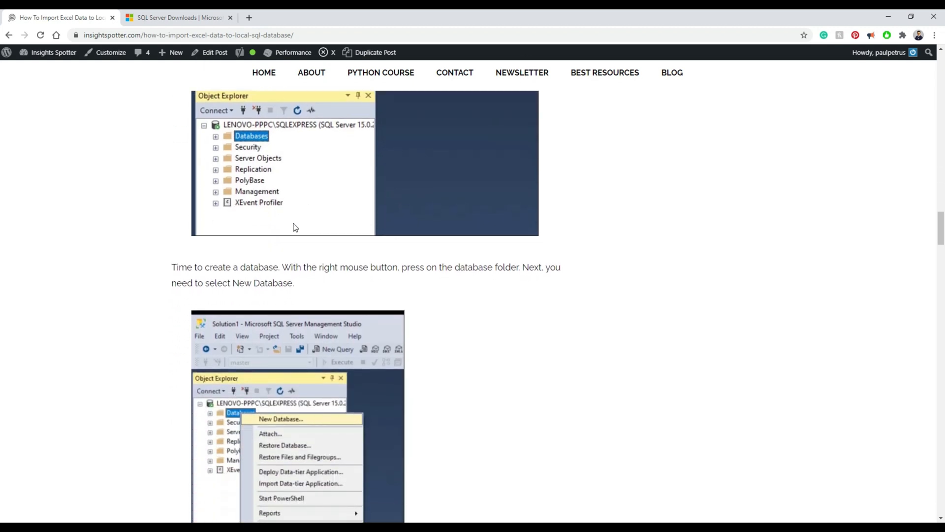
pyautogui.scroll(-3)
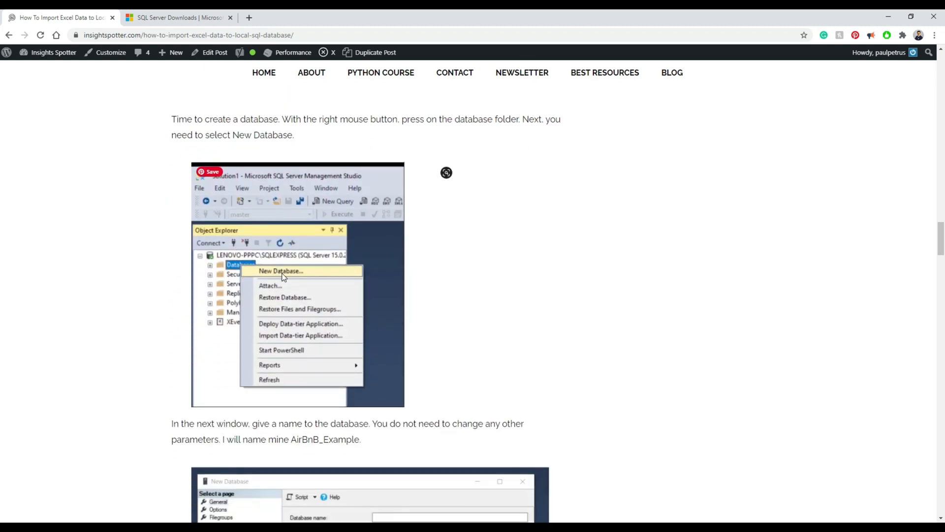
pyautogui.scroll(-3)
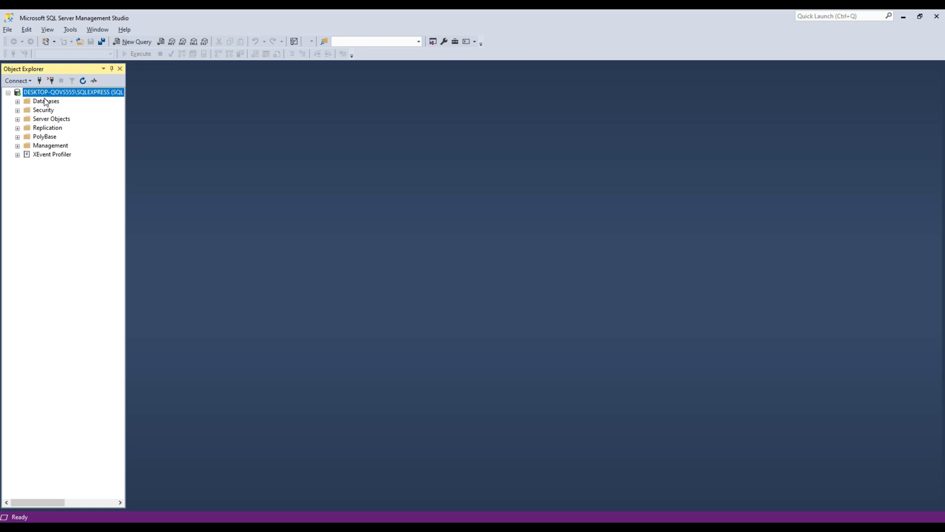
# Step: Create a new database named AirBnB_Example and expand Databases to reveal it
pyautogui.click(46, 101)
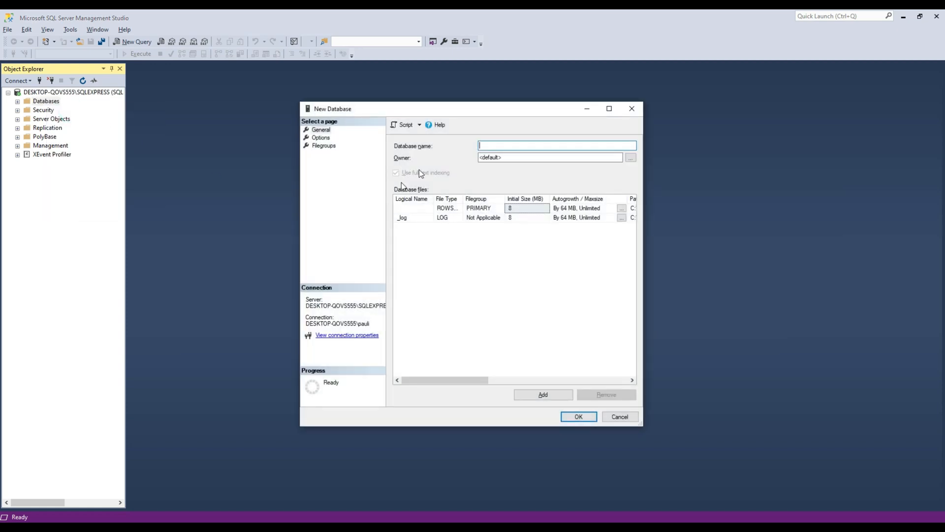
pyautogui.write('AirBnB_Example')
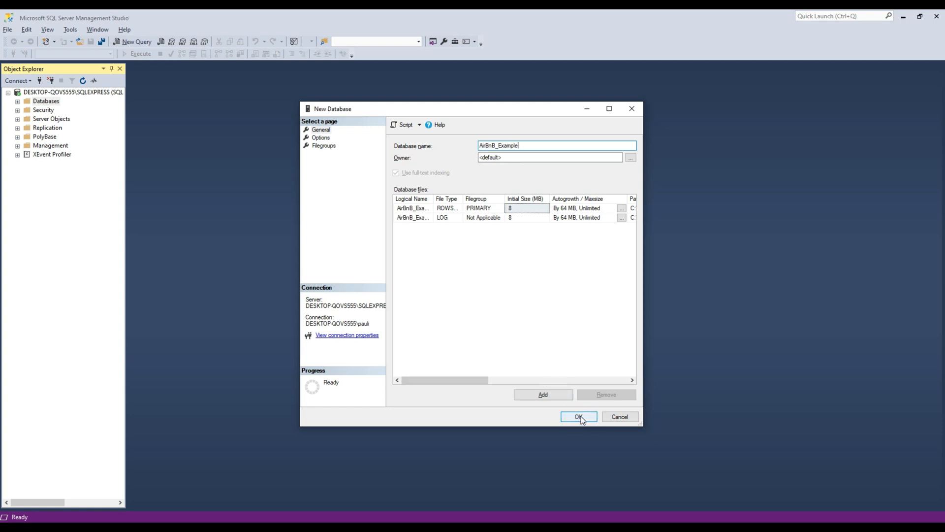
pyautogui.click(578, 416)
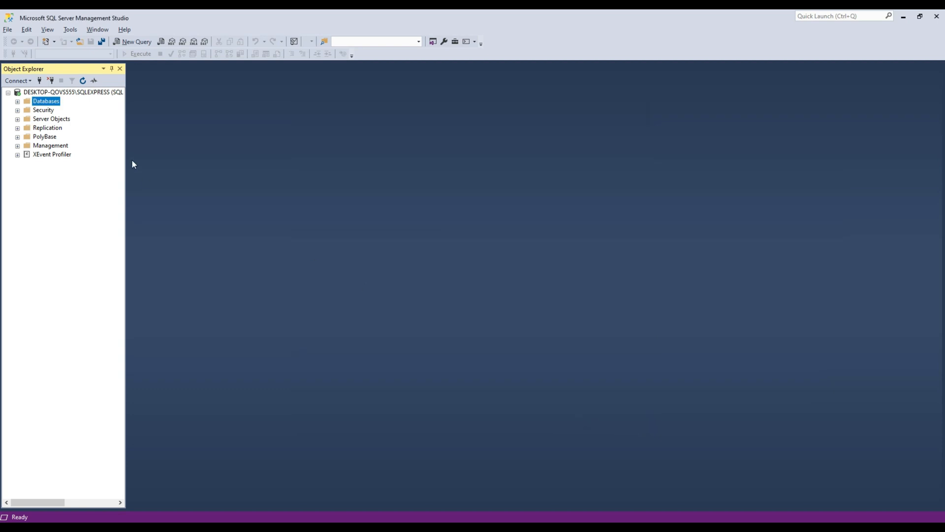
pyautogui.click(18, 100)
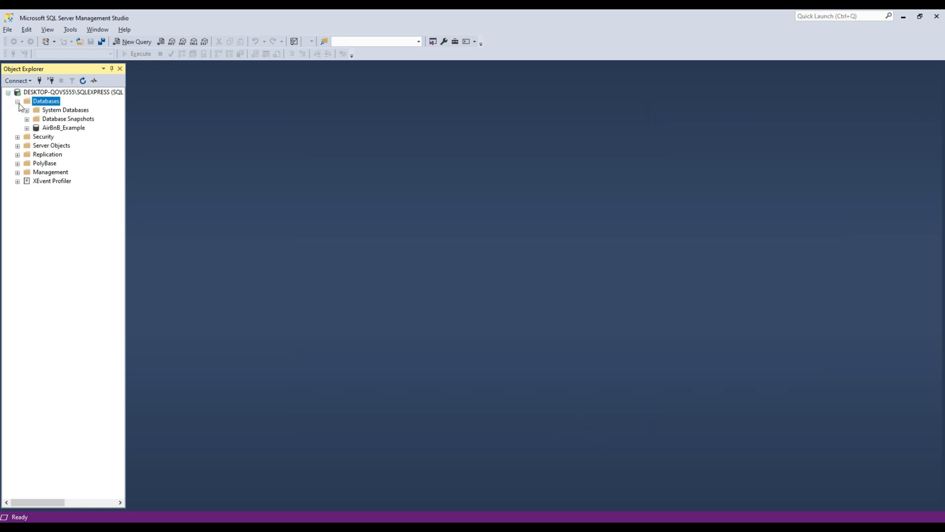
# Step: Bring up tasks for AirBnB_Example and download the AB_NYC_2019 sample data file from the guide
pyautogui.rightClick(63, 127)
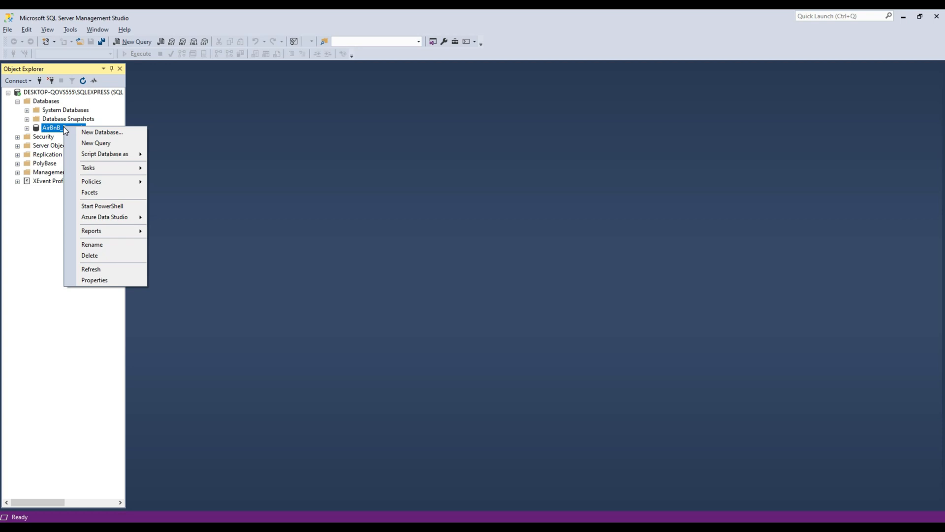
pyautogui.moveTo(88, 167)
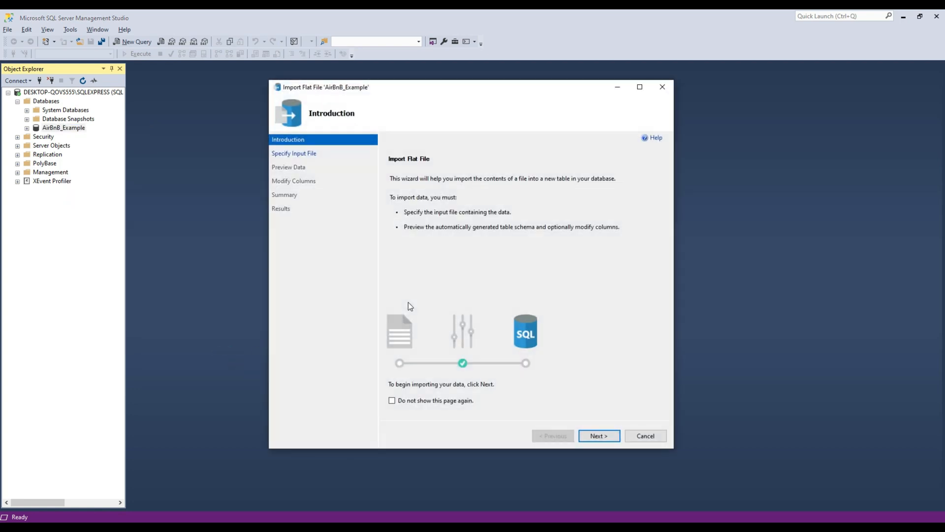
pyautogui.moveTo(406, 310)
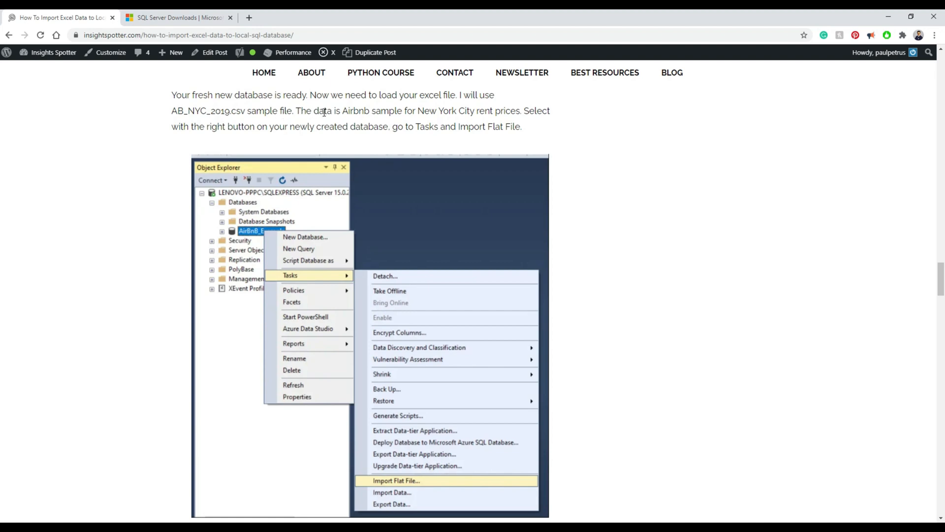
pyautogui.scroll(-3)
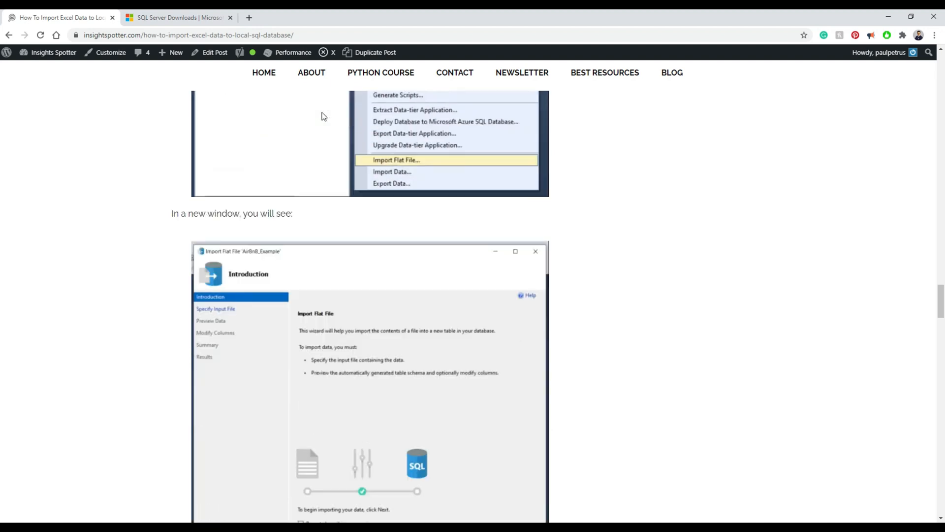
pyautogui.scroll(-3)
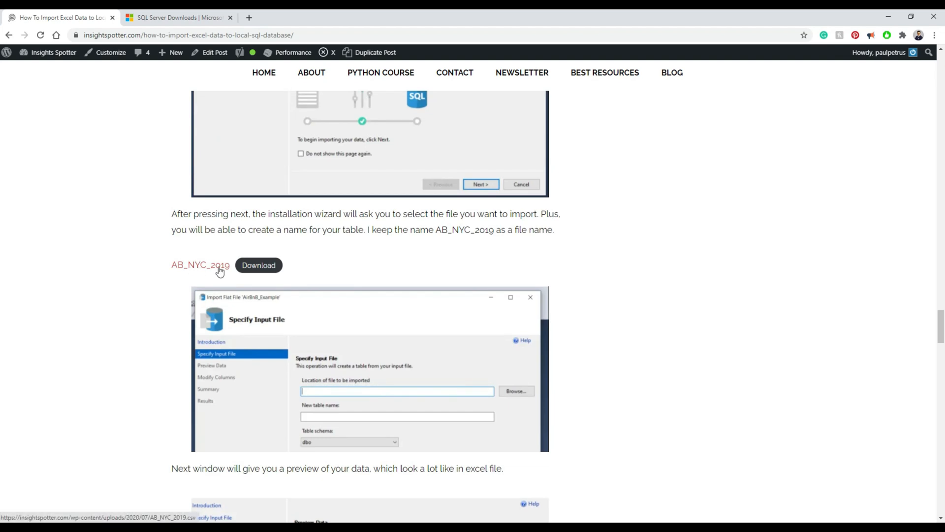
pyautogui.click(259, 265)
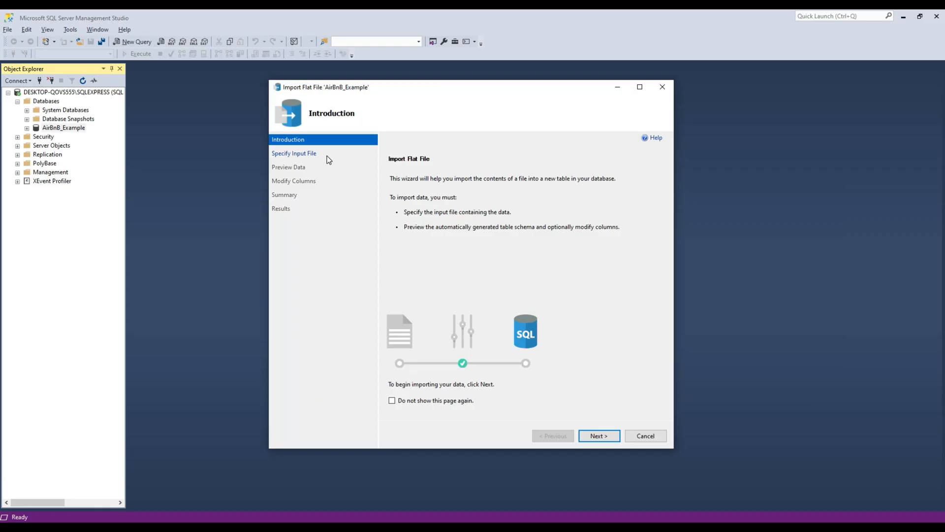
pyautogui.moveTo(598, 437)
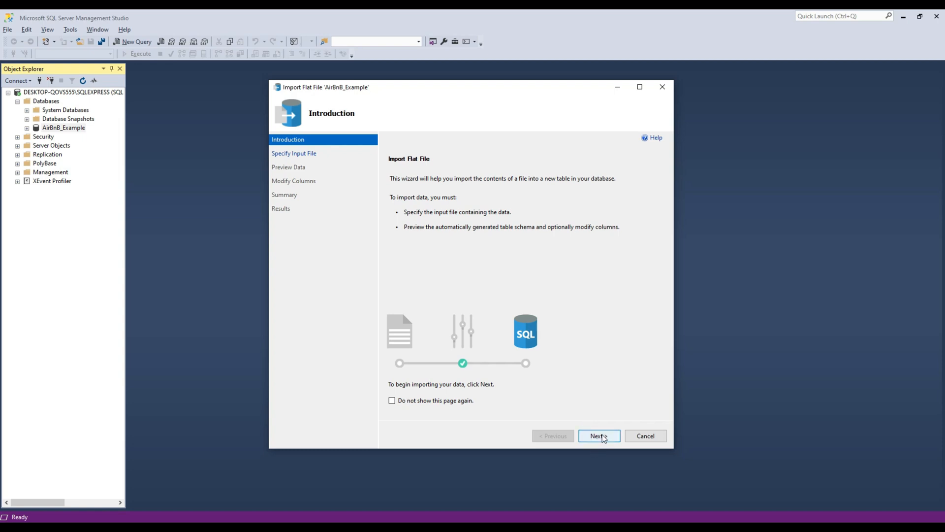
pyautogui.moveTo(601, 437)
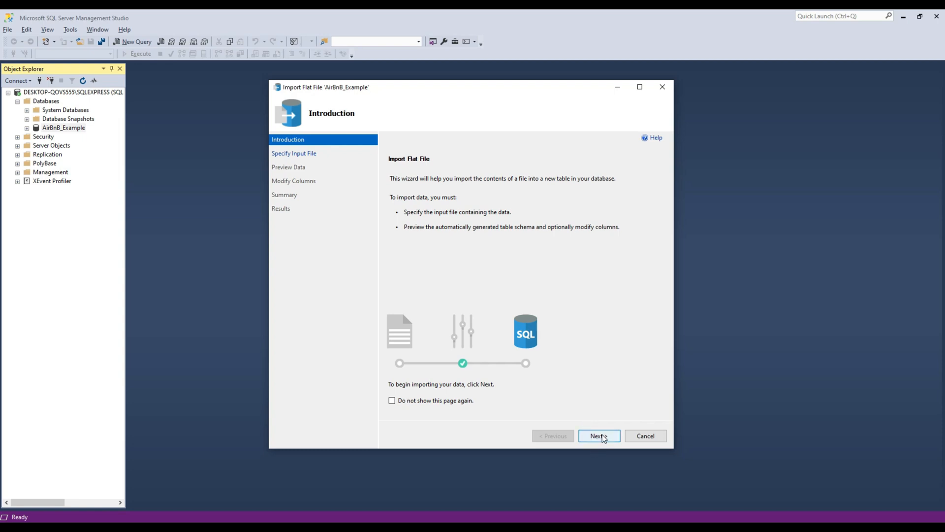
# Step: Browse to the AB_NYC_2019 CSV as the input file and advance to the data preview
pyautogui.click(598, 435)
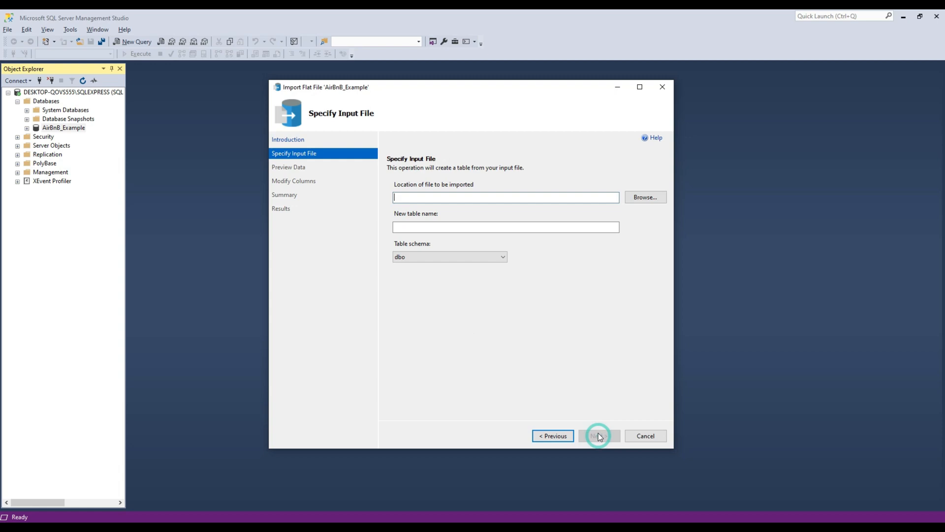
pyautogui.click(643, 197)
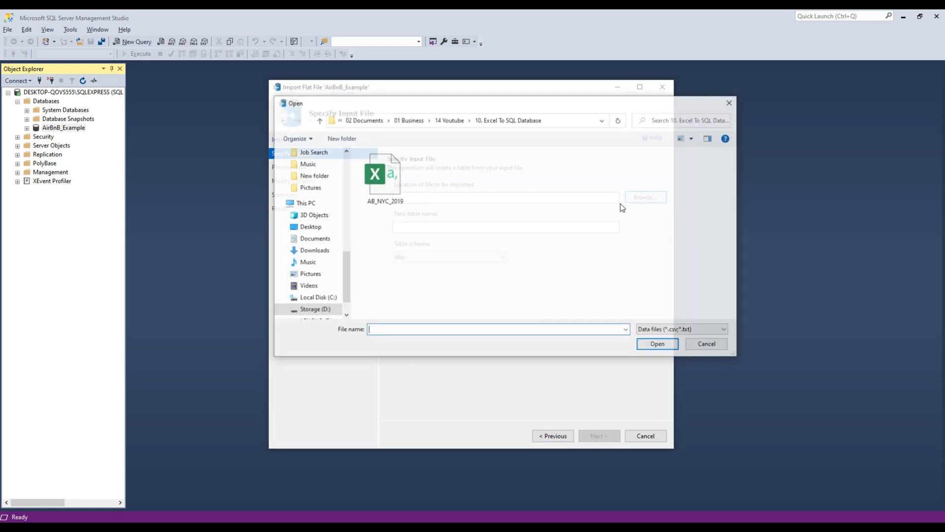
pyautogui.click(657, 344)
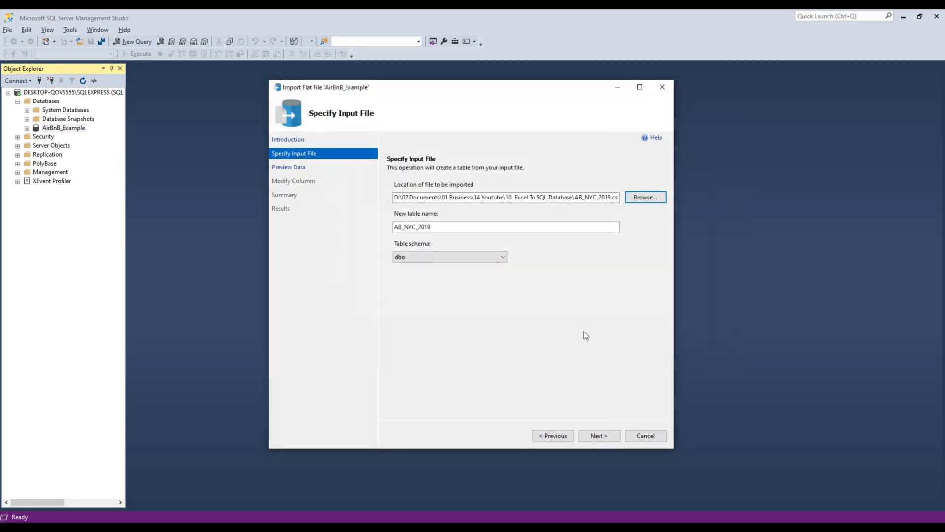
pyautogui.click(598, 435)
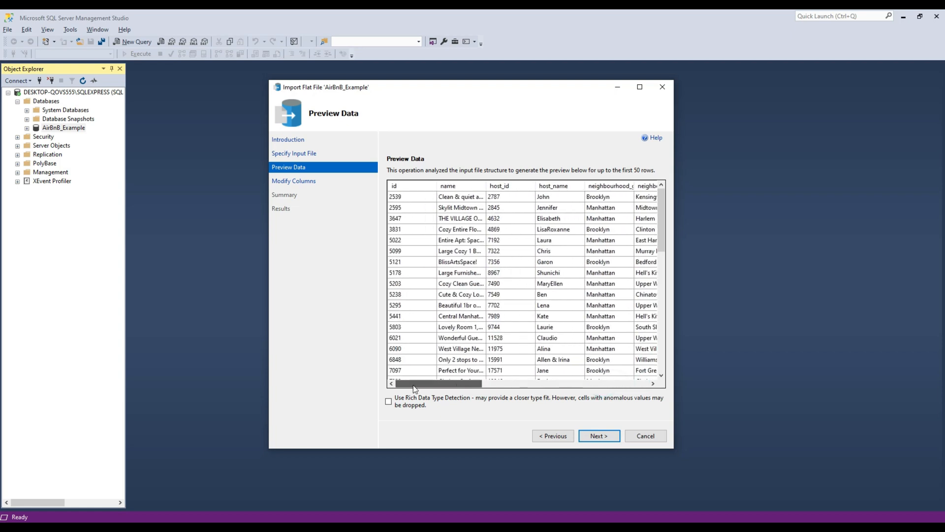
# Step: On Modify Columns, allow nulls everywhere and set name, host_name and neighbourhood to varchar(MAX)
pyautogui.click(597, 435)
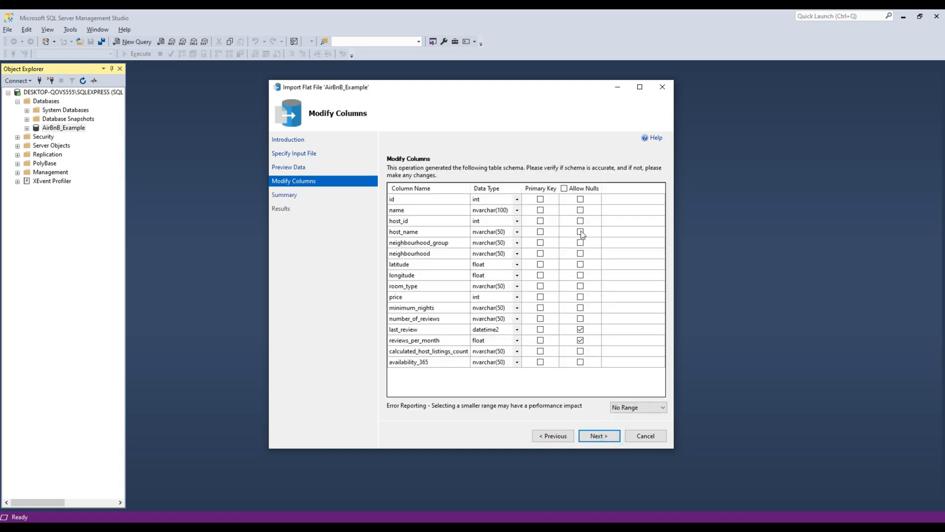
pyautogui.click(564, 188)
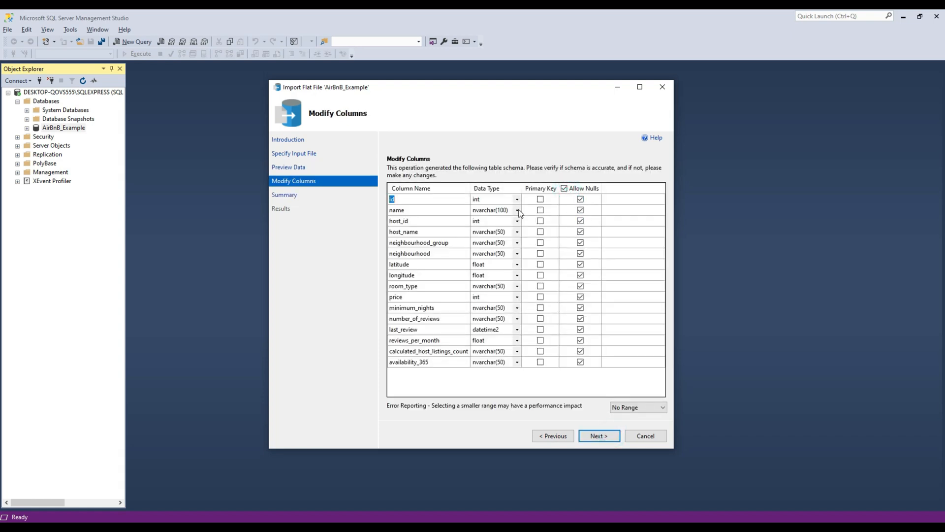
pyautogui.click(516, 210)
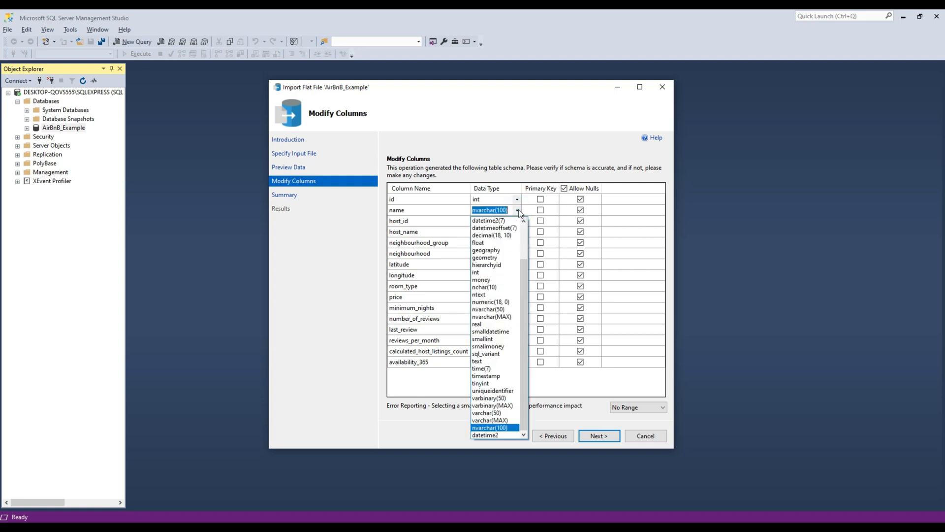
pyautogui.moveTo(511, 324)
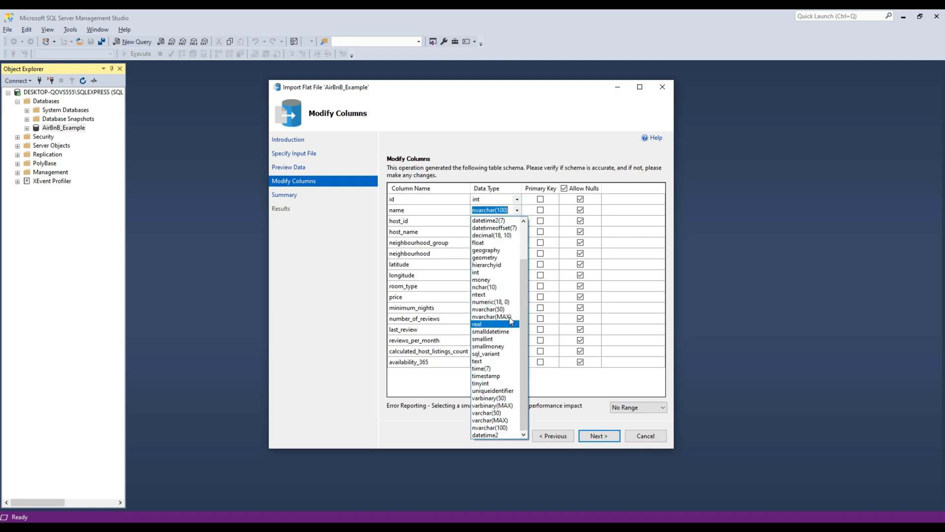
pyautogui.moveTo(491, 316)
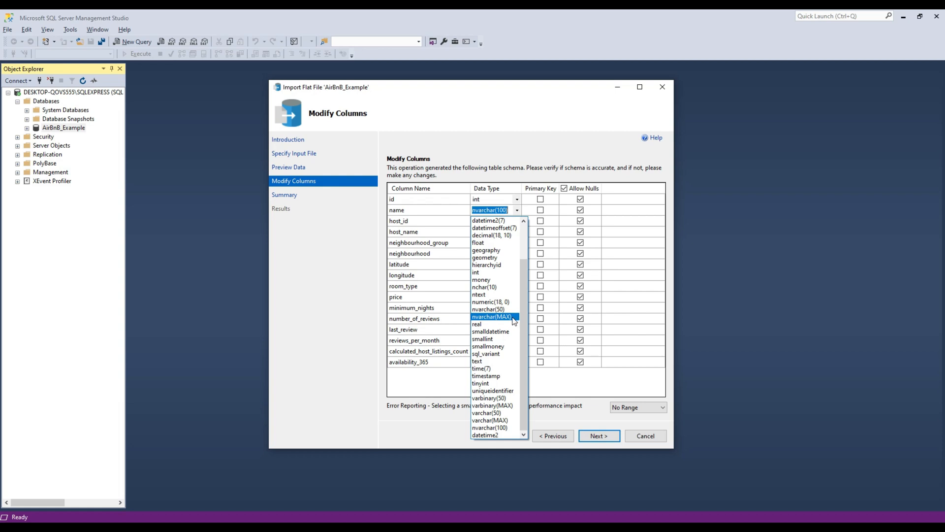
pyautogui.click(486, 420)
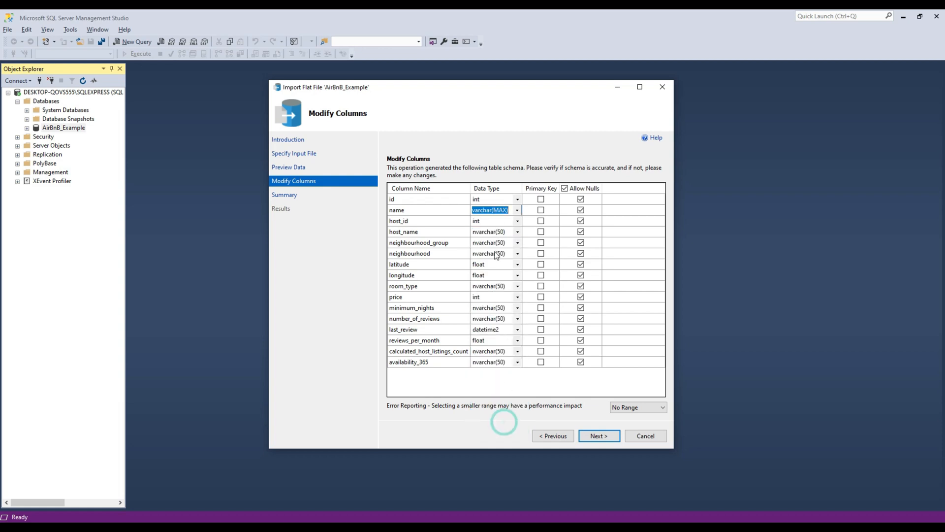
pyautogui.click(517, 232)
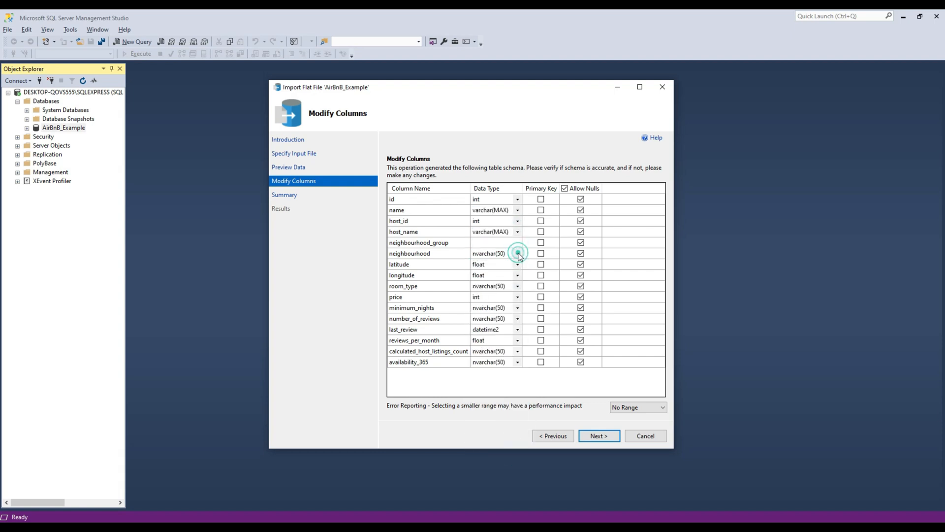
pyautogui.click(517, 253)
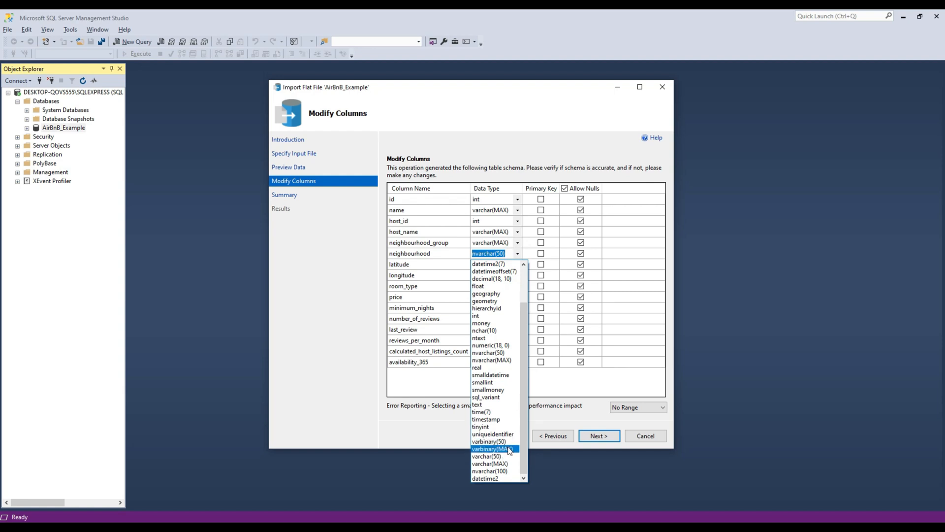
pyautogui.click(490, 464)
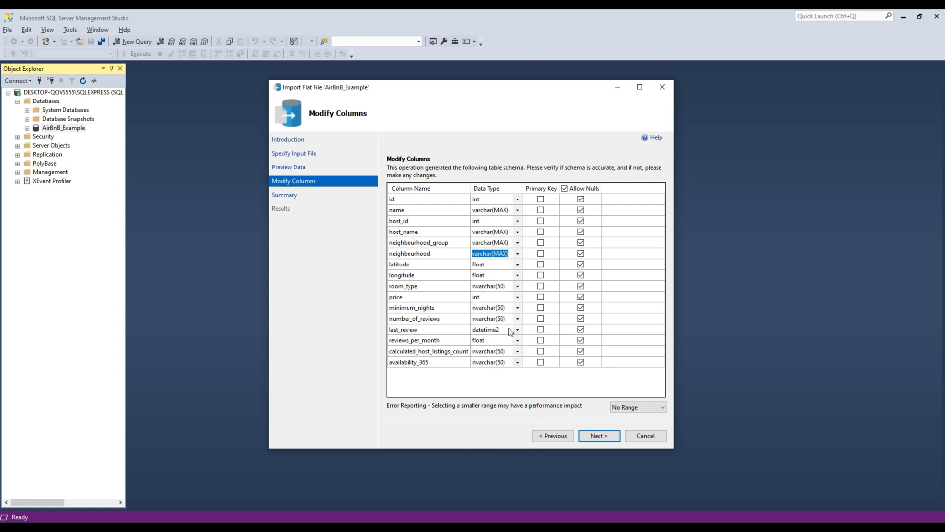
pyautogui.moveTo(520, 288)
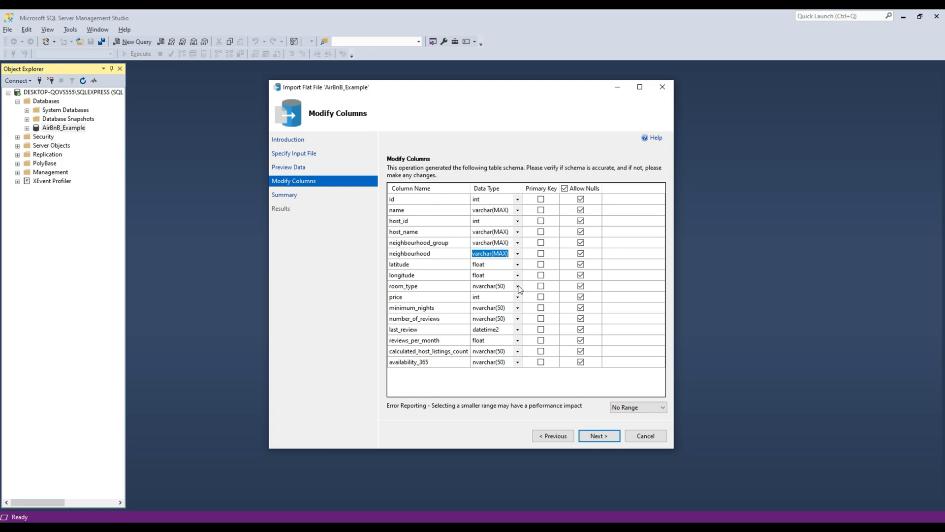
# Step: Set room_type, minimum_nights, number_of_reviews, calculated_host_listings_count and availability_365 to varchar(MAX)
pyautogui.click(517, 286)
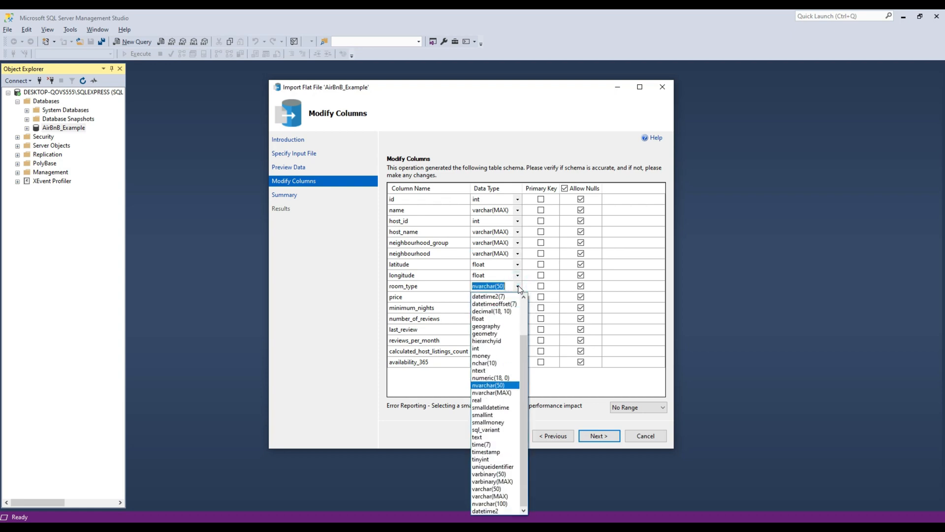
pyautogui.click(492, 391)
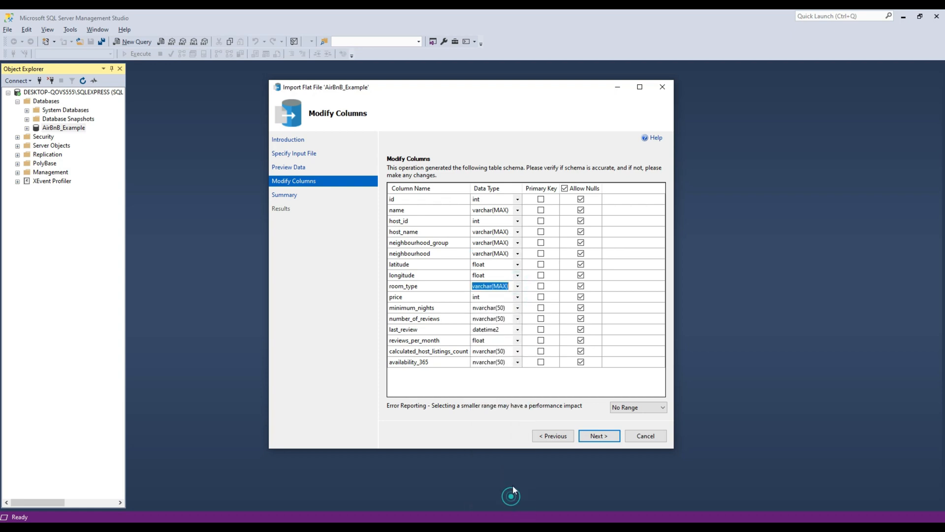
pyautogui.click(517, 307)
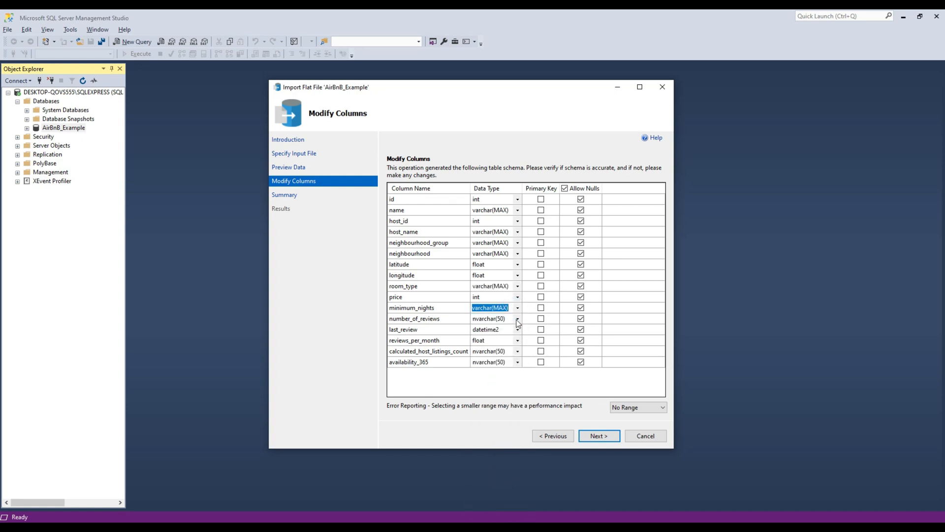
pyautogui.click(490, 318)
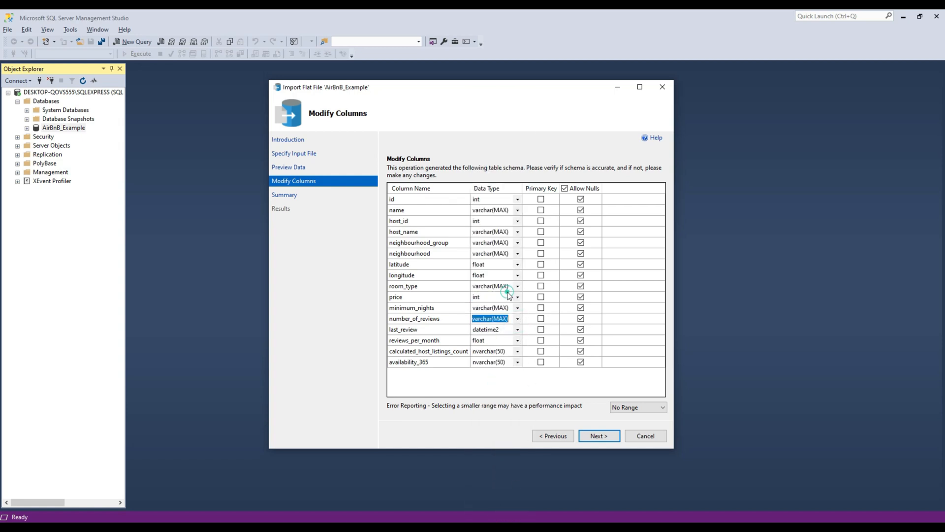
pyautogui.click(516, 351)
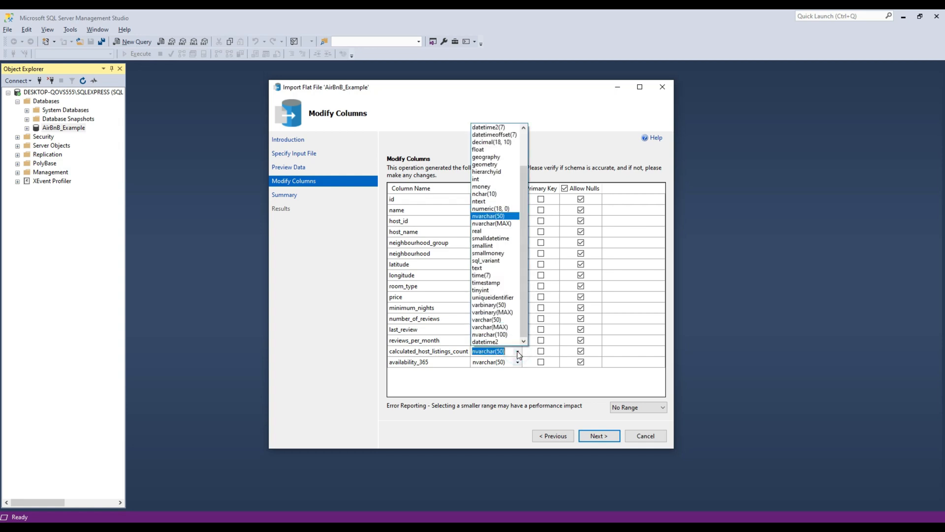
pyautogui.click(489, 327)
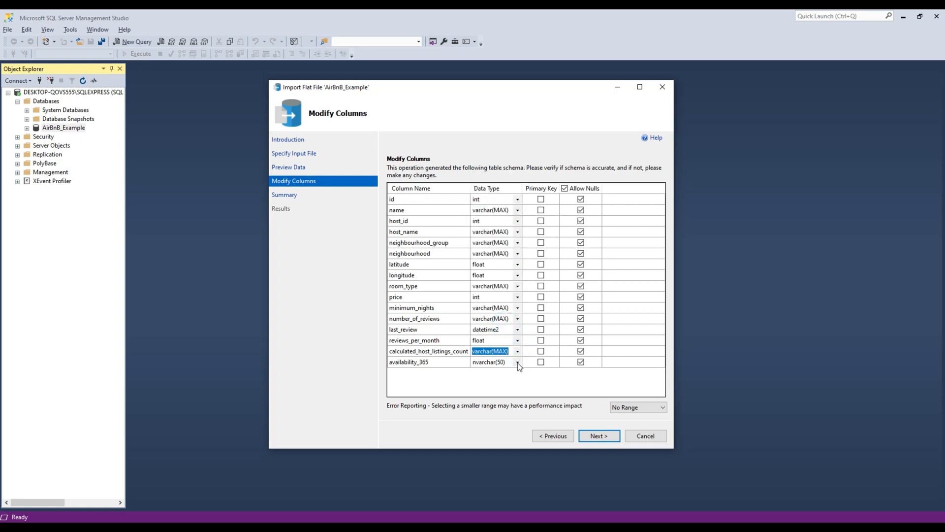
pyautogui.click(490, 361)
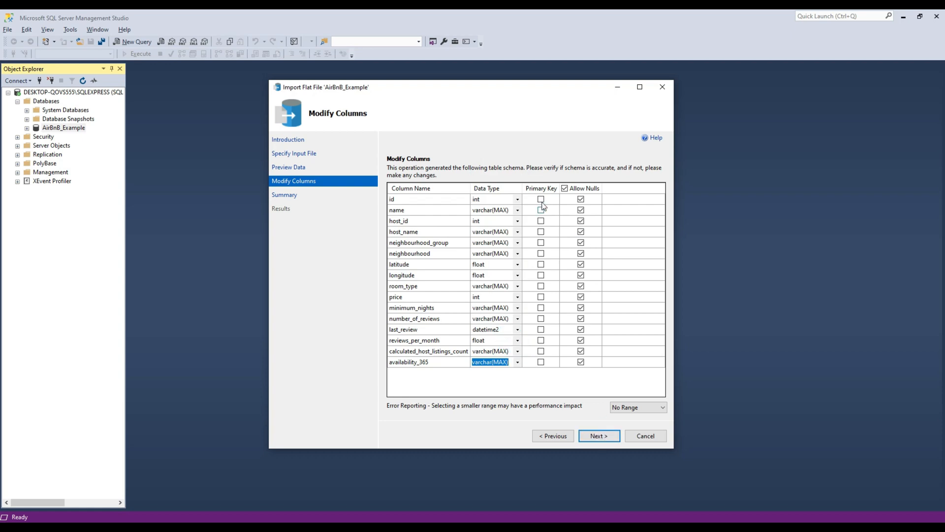
# Step: Make id the primary key and advance to the import summary
pyautogui.click(540, 199)
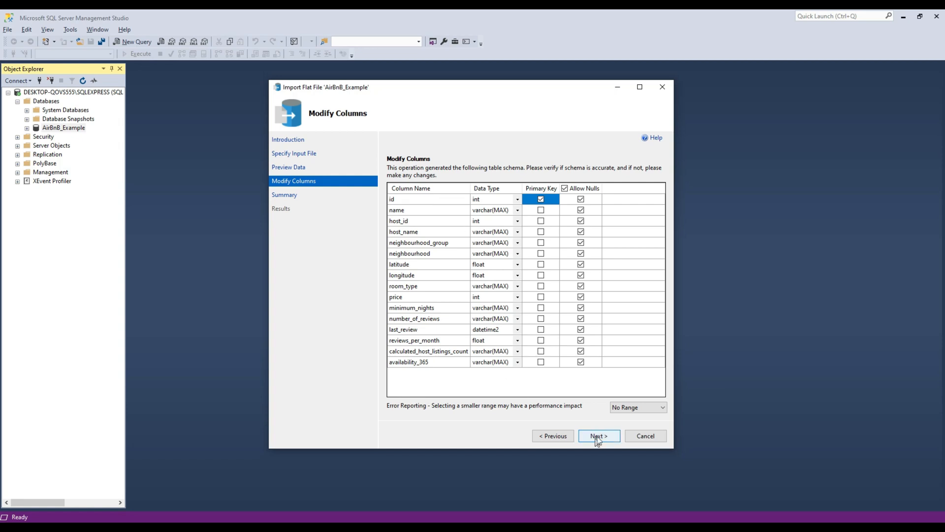
pyautogui.click(597, 435)
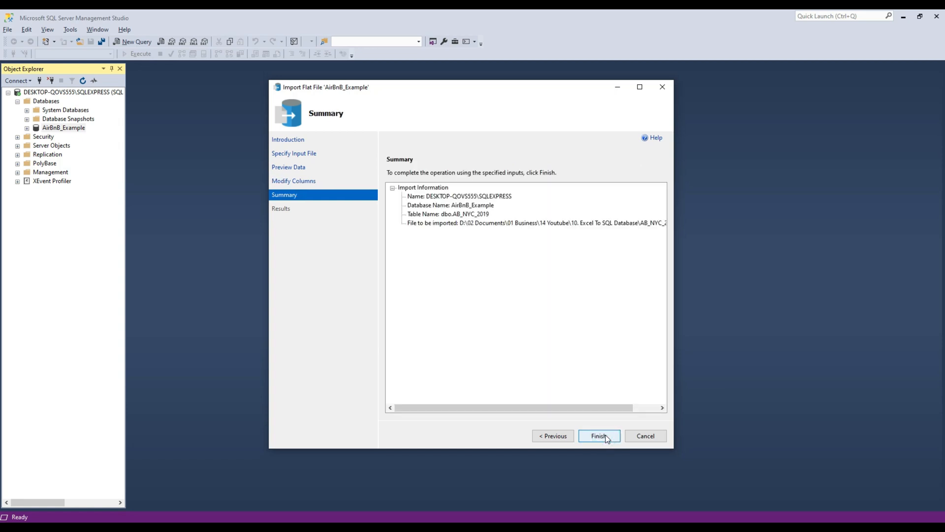
# Step: Finish the import into AirBnB_Example and close the wizard after success
pyautogui.click(597, 435)
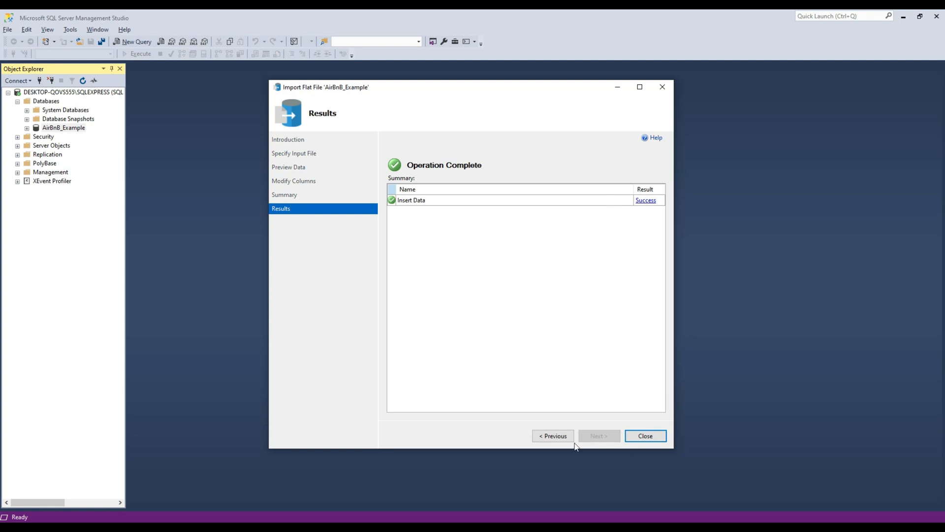
pyautogui.moveTo(643, 435)
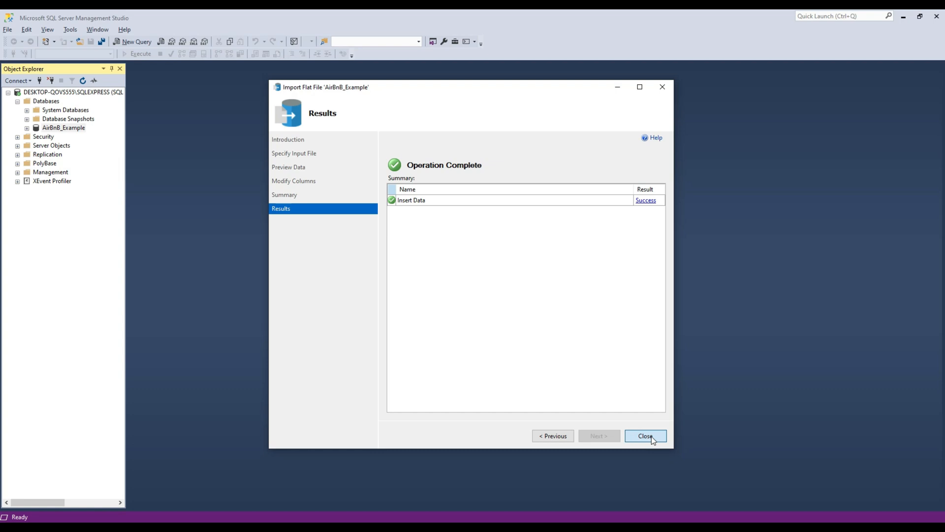
pyautogui.click(644, 436)
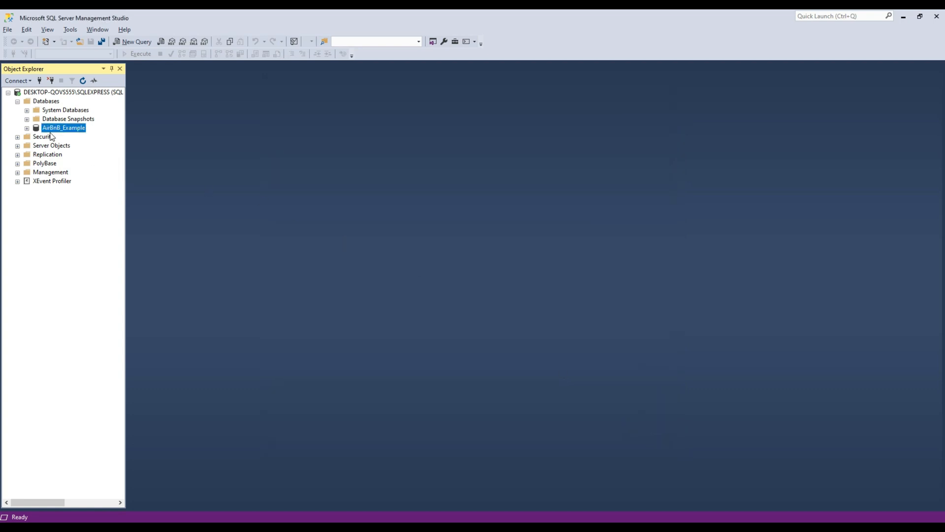
# Step: Start a new query on AirBnB_Example beginning with SELECT * FROM
pyautogui.rightClick(63, 127)
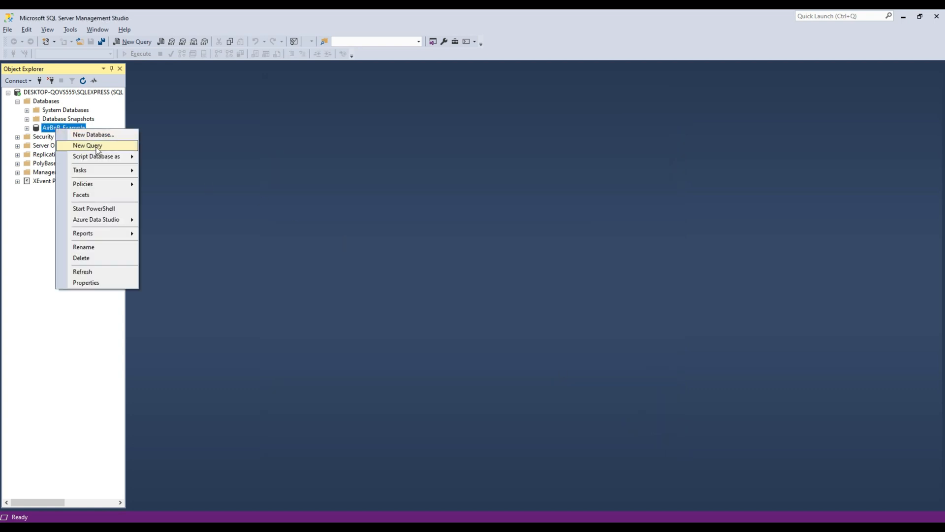
pyautogui.click(87, 146)
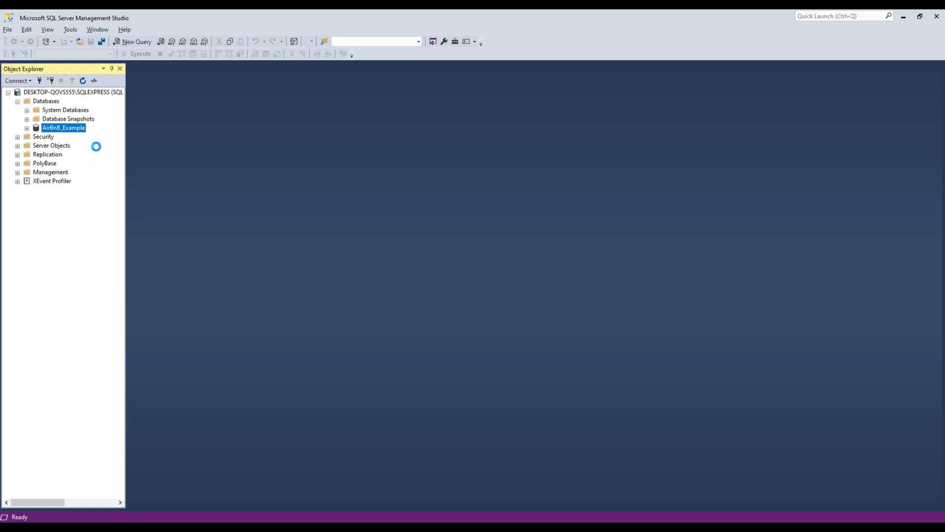
pyautogui.click(137, 41)
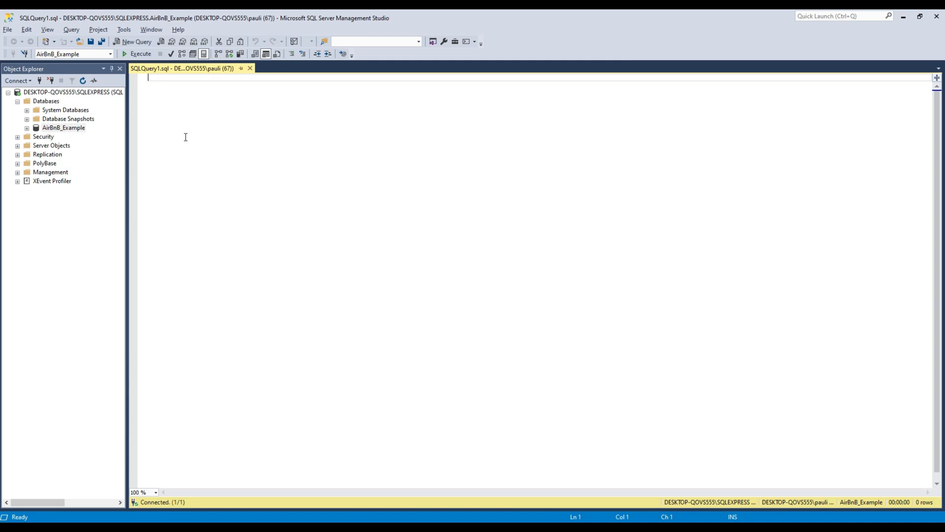
pyautogui.write('SE')
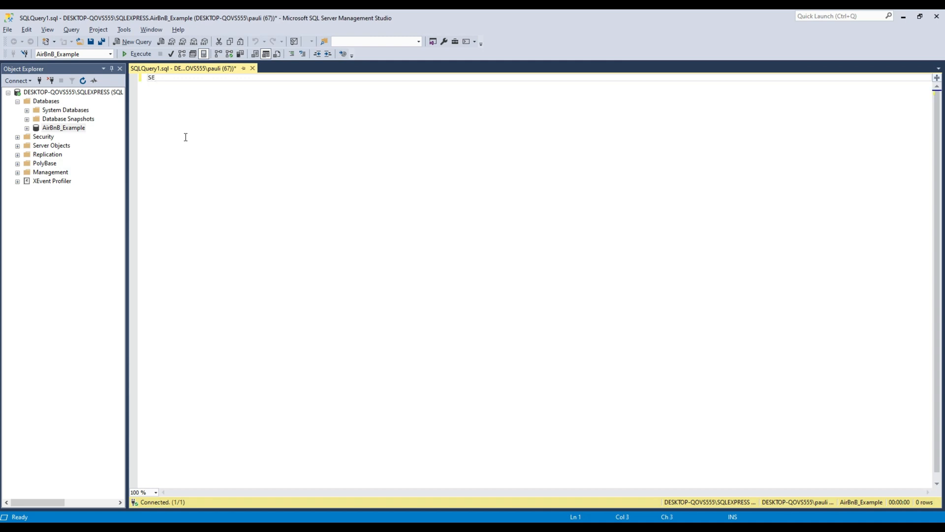
pyautogui.write('L')
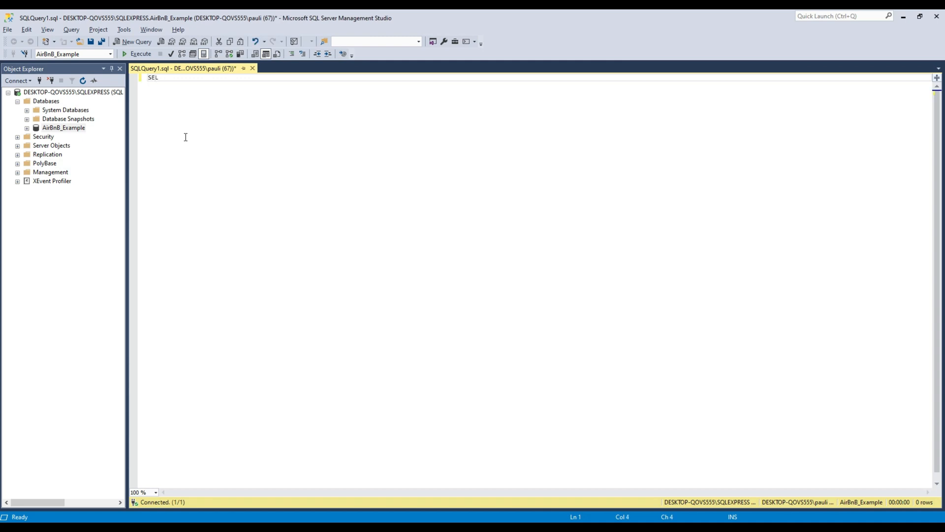
pyautogui.write('ECT')
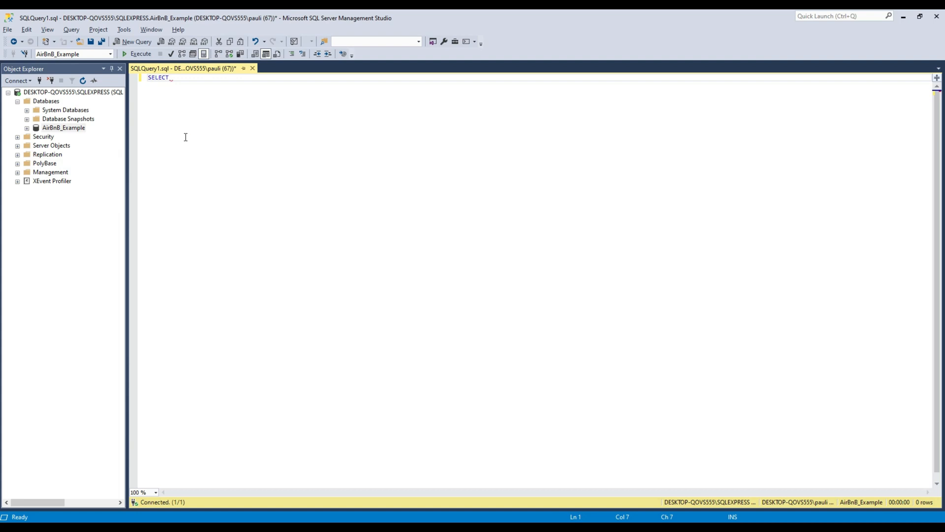
pyautogui.write('* FRO')
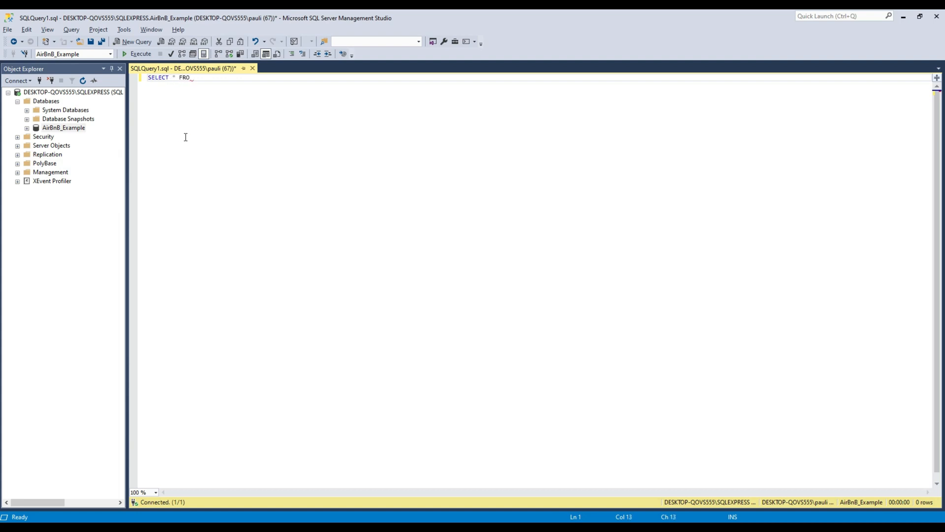
pyautogui.write('M')
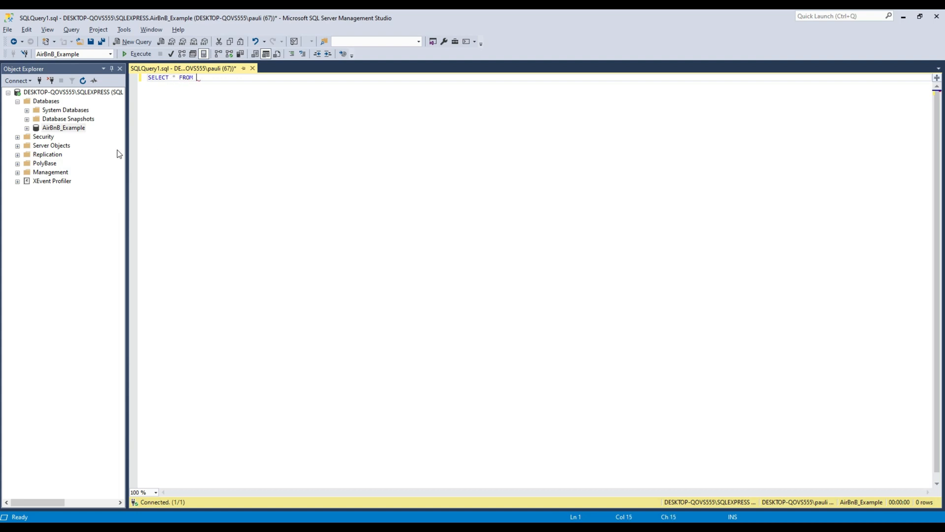
# Step: Expand the database's Tables, complete the query as SELECT * FROM AB_NYC_2019 and execute it
pyautogui.click(27, 127)
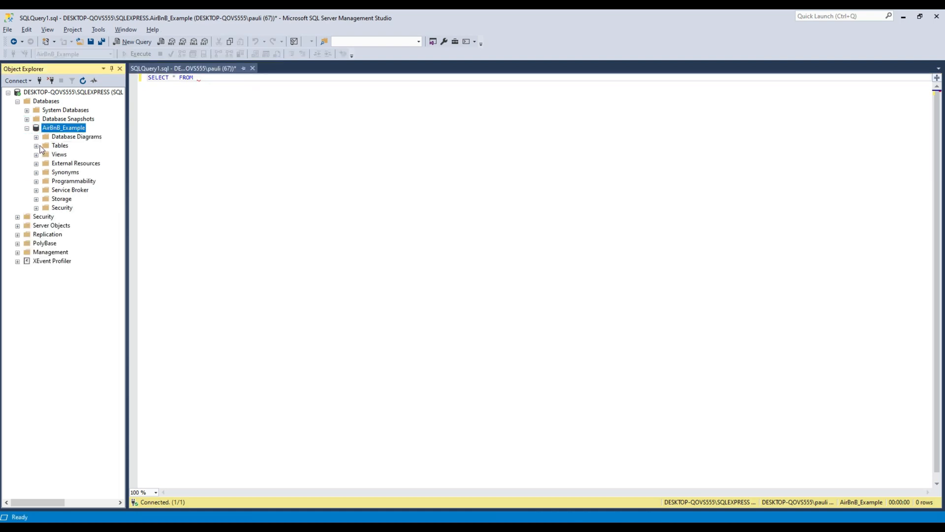
pyautogui.click(37, 146)
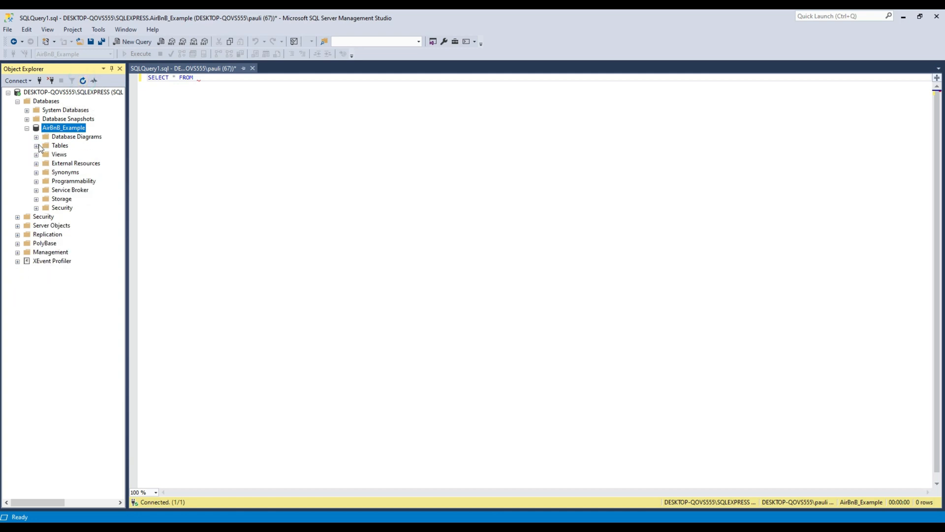
pyautogui.click(37, 145)
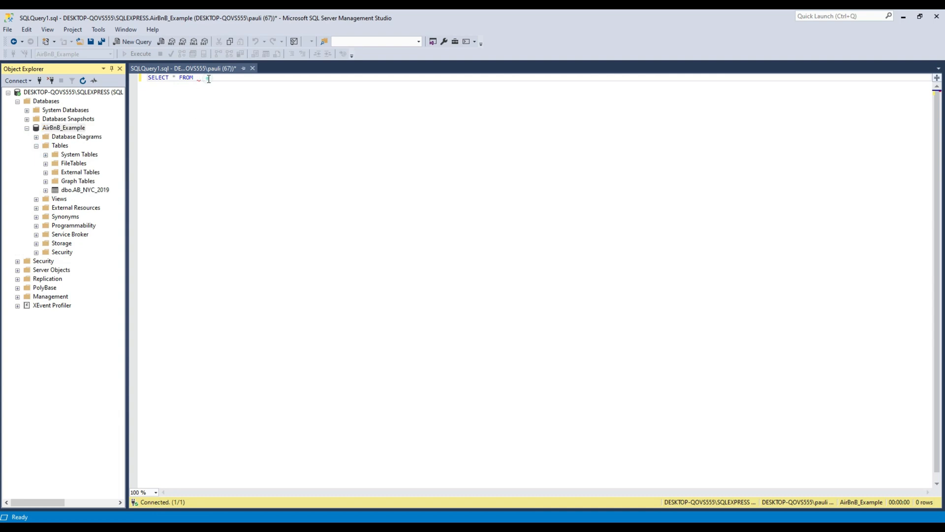
pyautogui.write('AB_NYC_2019')
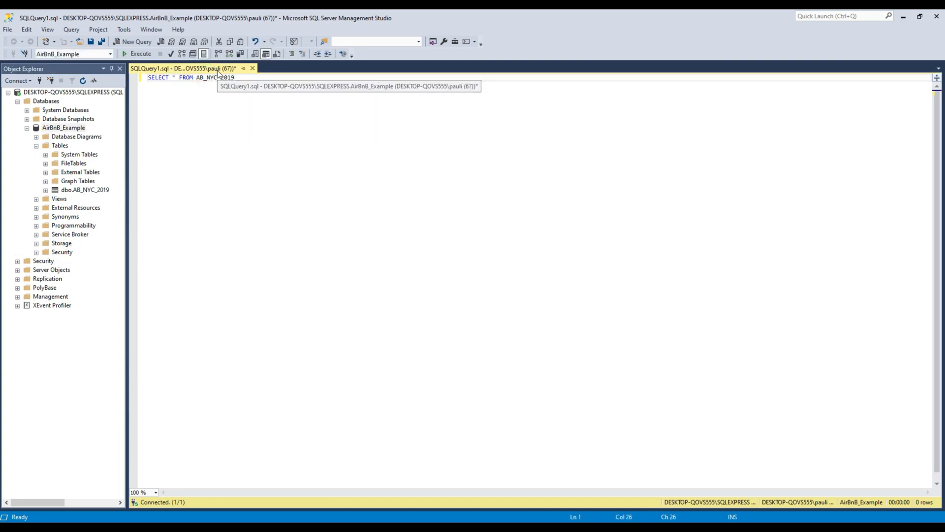
pyautogui.click(137, 54)
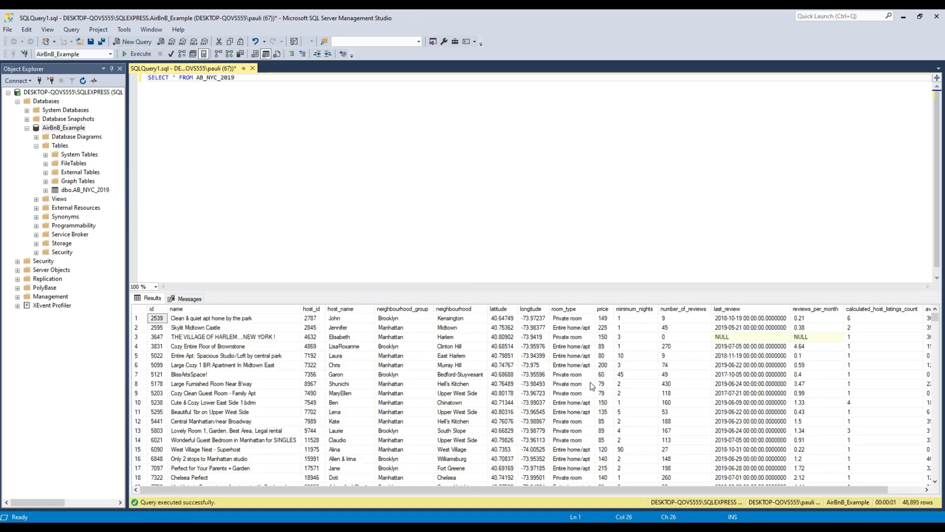
# Step: Scroll through the 48,895 returned AB_NYC_2019 listing rows
pyautogui.scroll(-3)
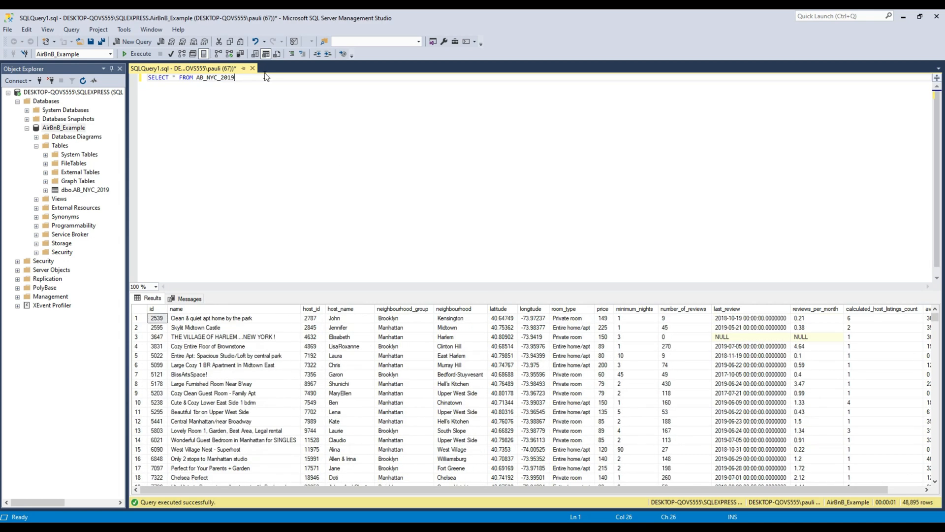
pyautogui.moveTo(267, 93)
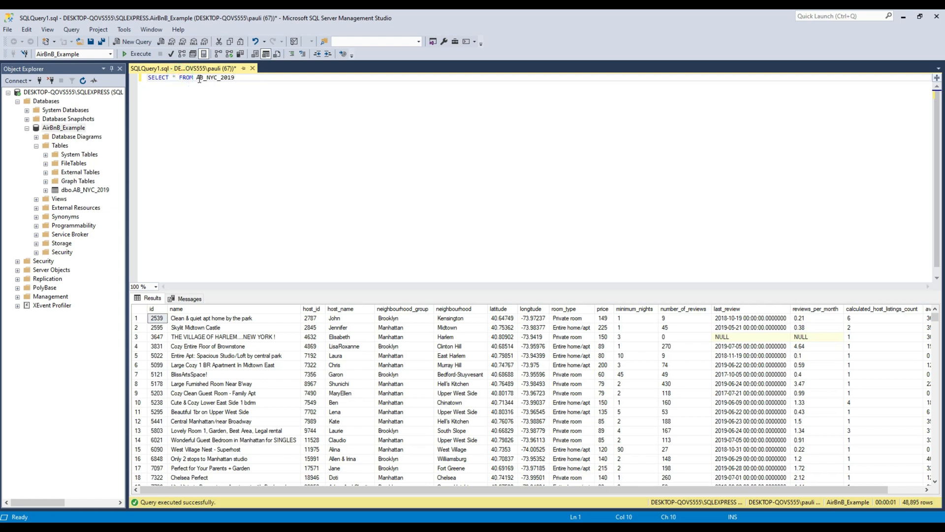
# Step: Replace * with neighbourhood_group, room_type, AVG(price) AS "Avg Price" in the select list
pyautogui.press('Enter')
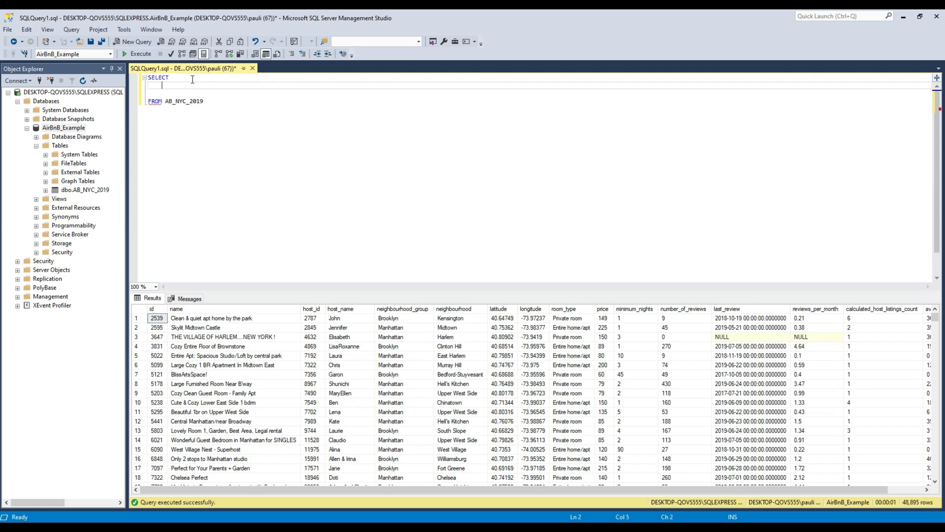
pyautogui.write('neighbourhood')
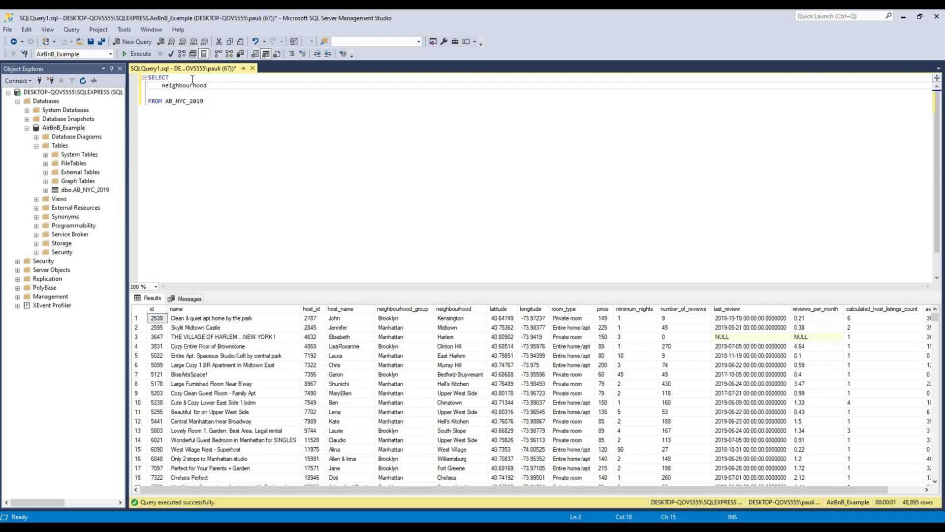
pyautogui.write('_group')
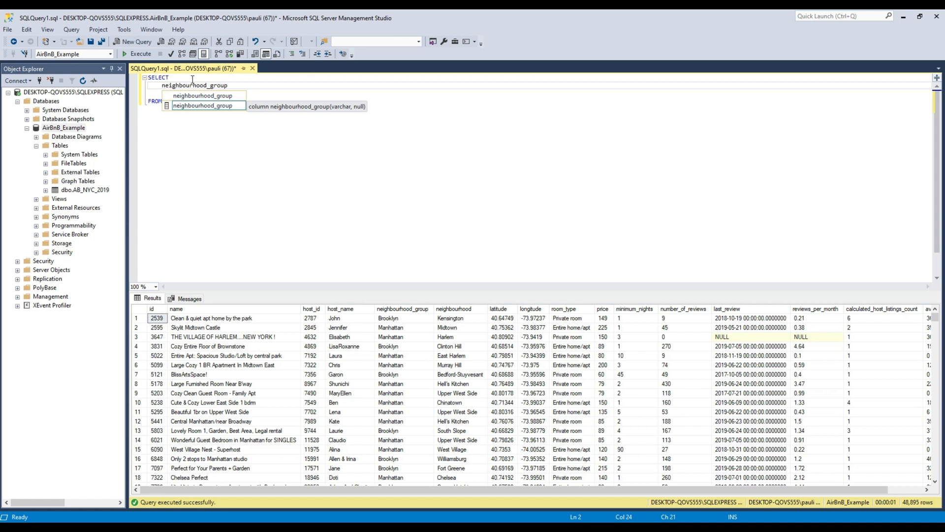
pyautogui.write(',room_type')
pyautogui.write(',AVG(p')
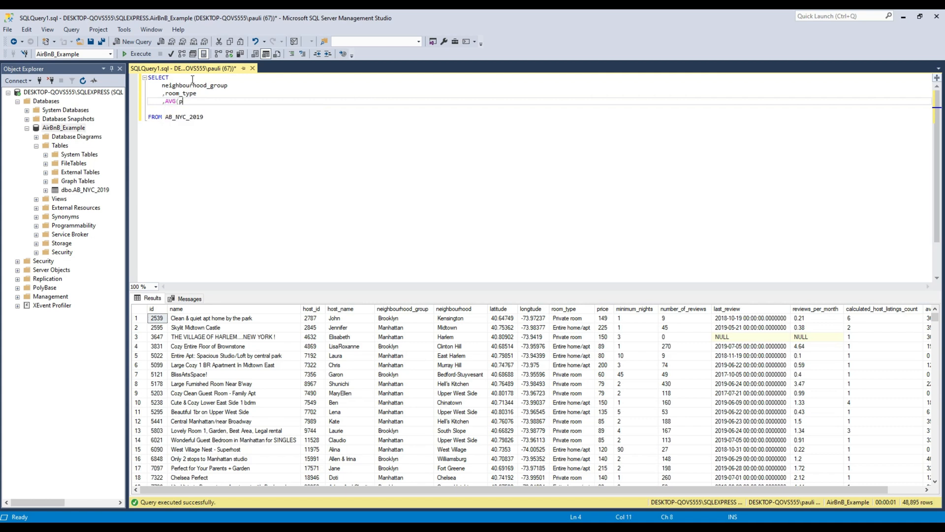
pyautogui.write('rice) A')
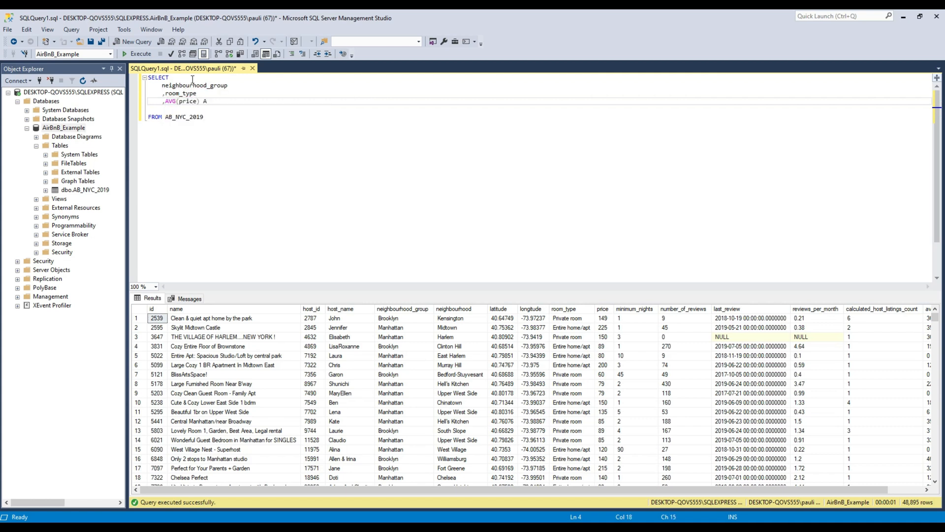
pyautogui.write('S "Avg Price')
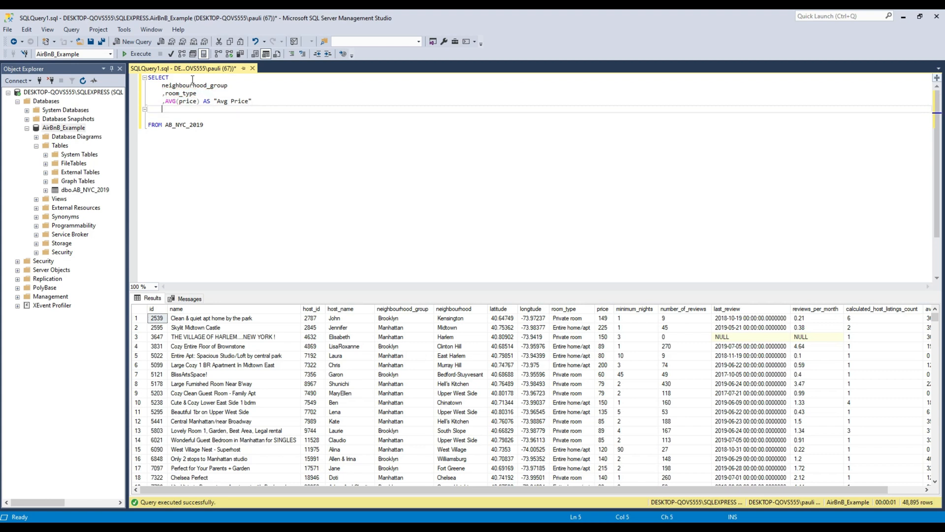
pyautogui.press('Backspace')
pyautogui.write('G')
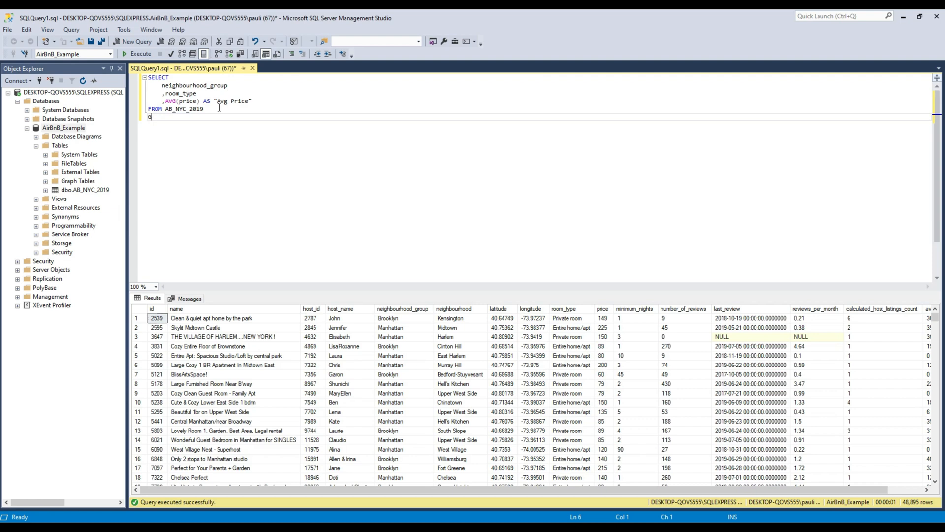
# Step: Add GROUP BY and ORDER BY neighbourhood_group, room_type clauses
pyautogui.write('ROUP BY')
pyautogui.write('neighbourhood_group')
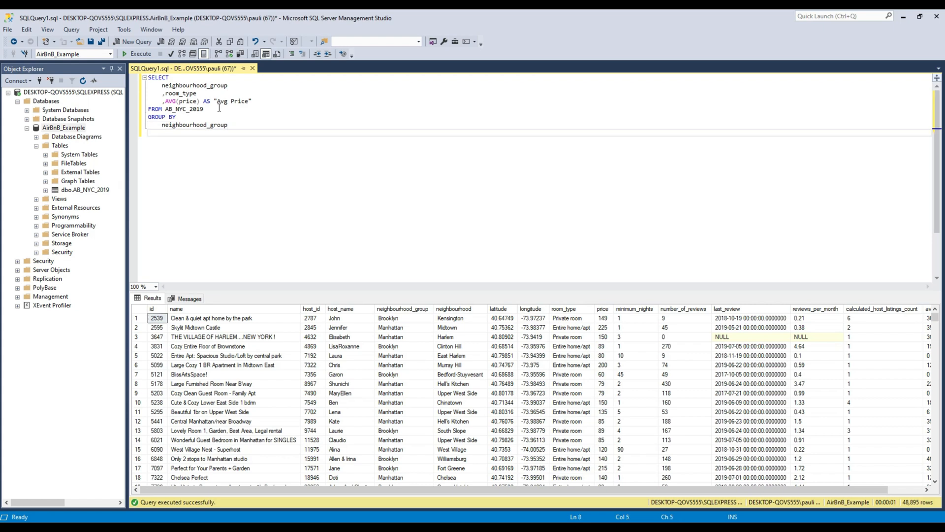
pyautogui.write(',room_type')
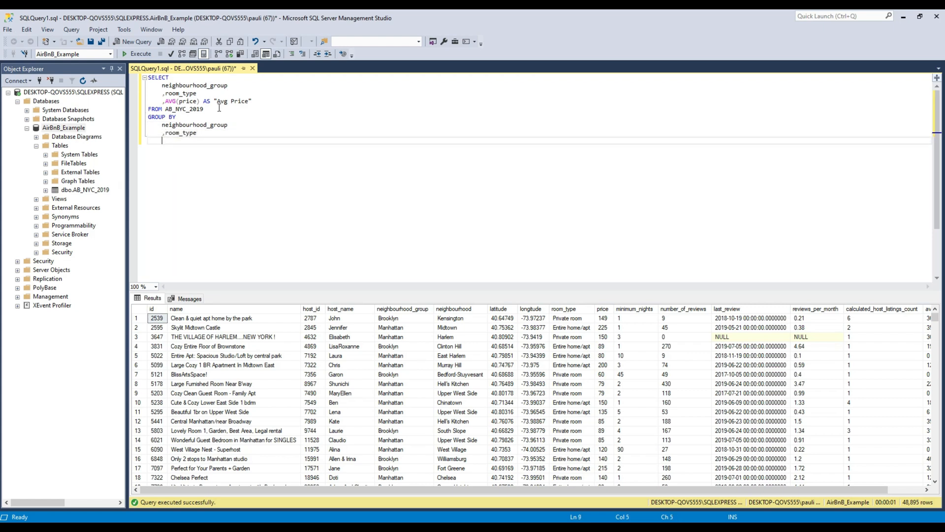
pyautogui.write('ORDER BY')
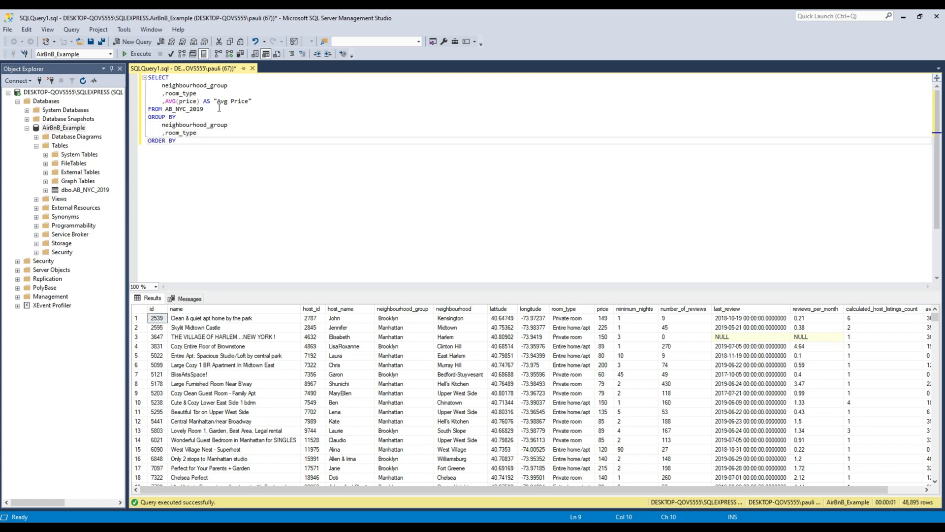
pyautogui.write('neighbourhood_group')
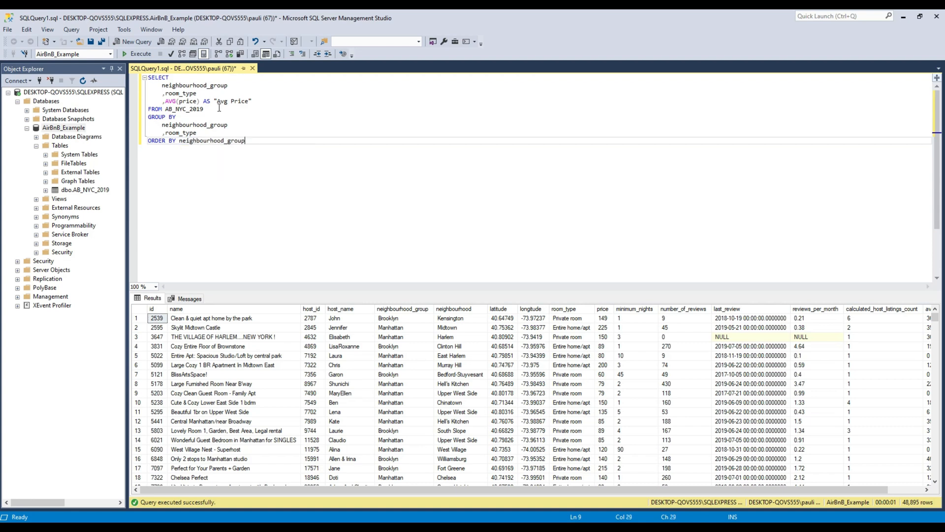
pyautogui.write(', room_type')
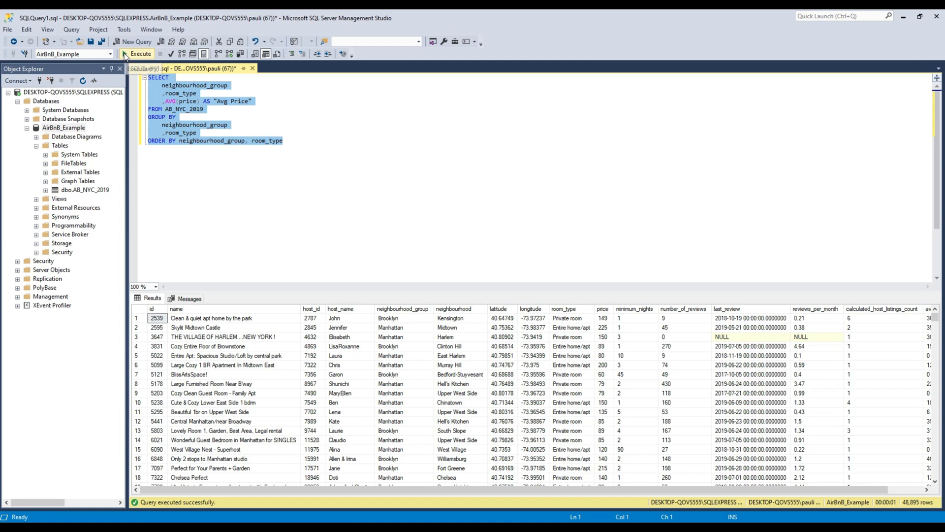
# Step: Execute the grouped AVG(price) query to return 15 average-price rows
pyautogui.click(140, 53)
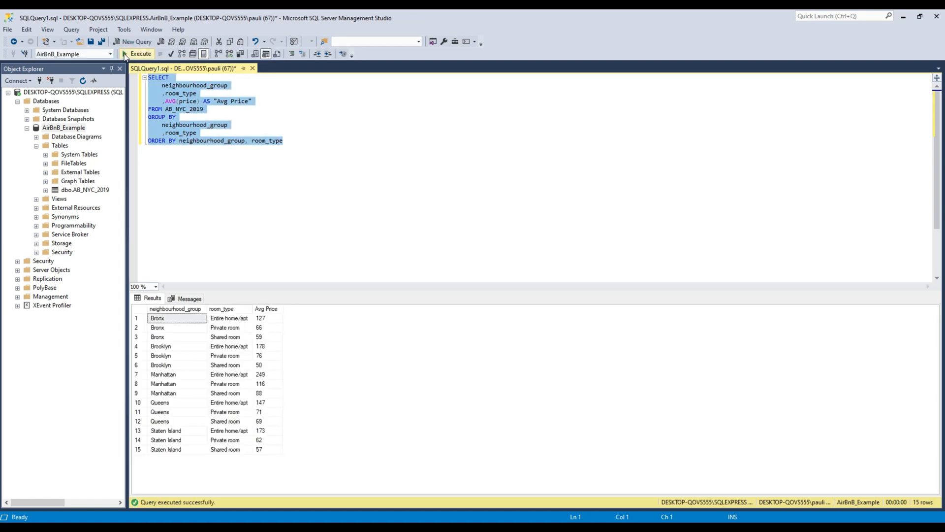
pyautogui.moveTo(769, 249)
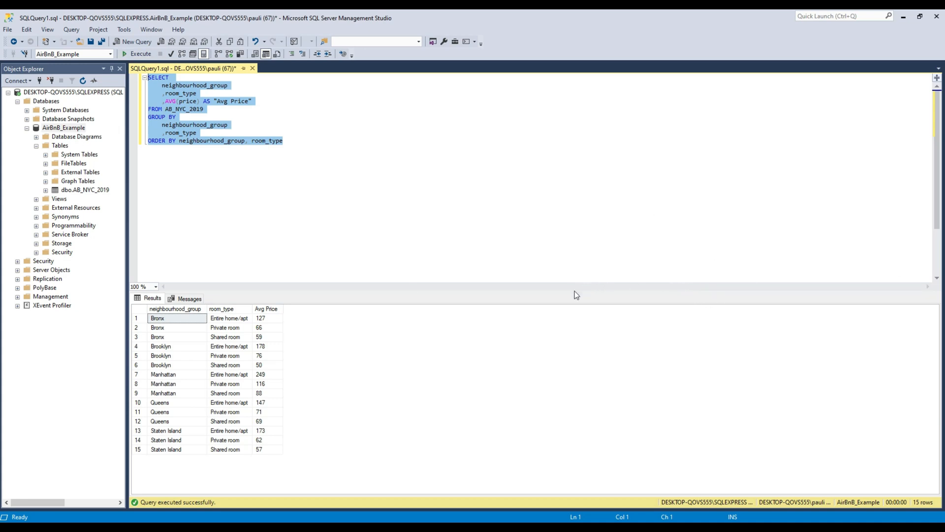
pyautogui.moveTo(427, 477)
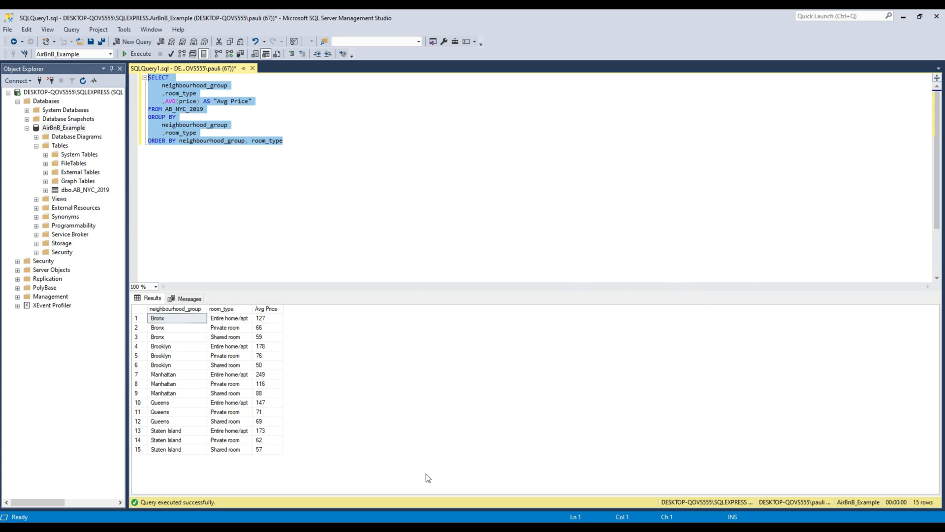